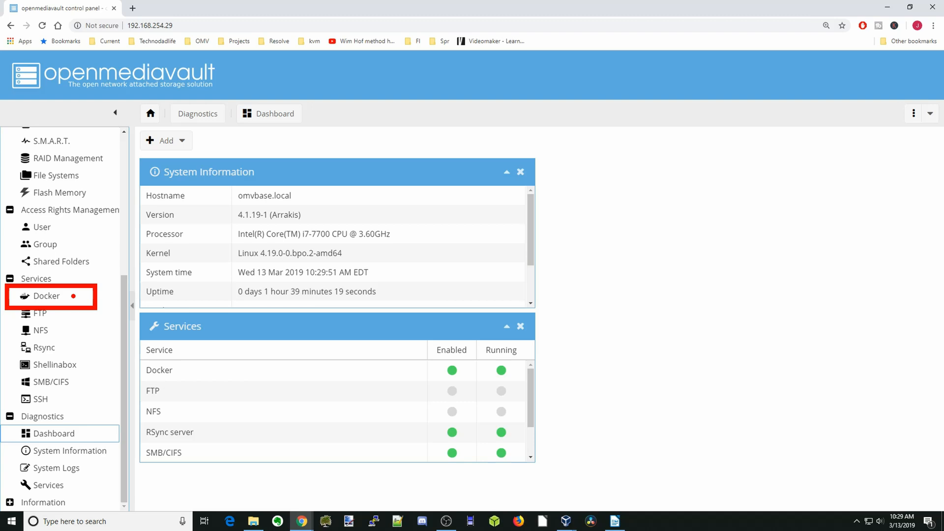
Step: In Services > Docker, search 'jelly' and start pulling the jellyfin/jellyfin image
{"action": "left_click", "coordinate": [47, 296]}
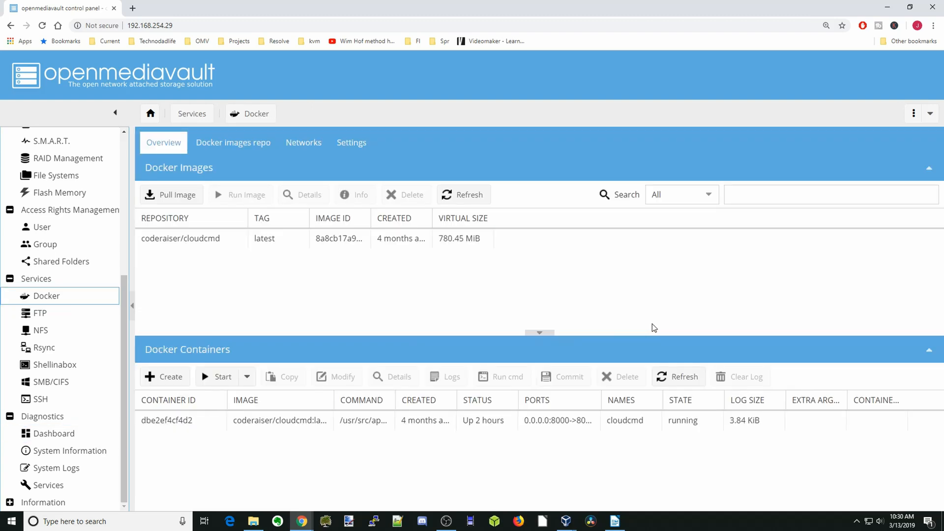
{"action": "left_click", "coordinate": [812, 195]}
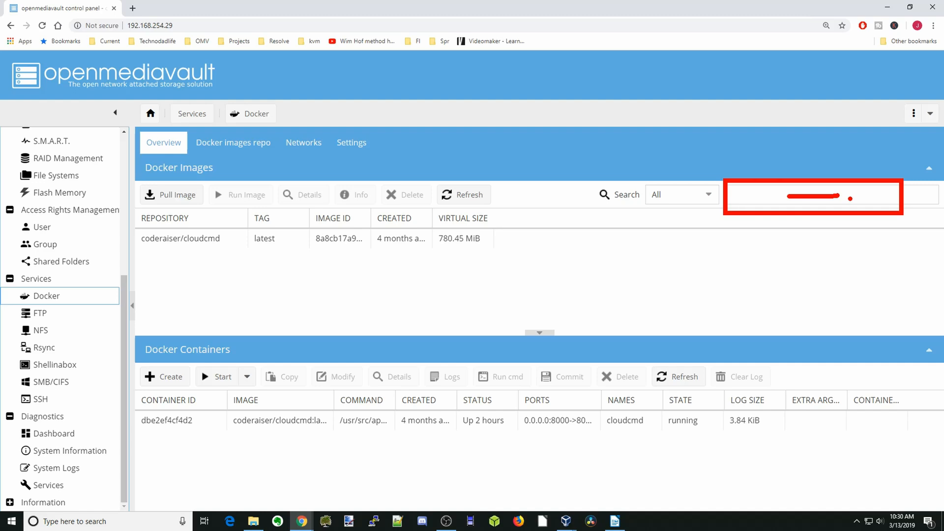
{"action": "type", "text": "jellyfin/jellyfin"}
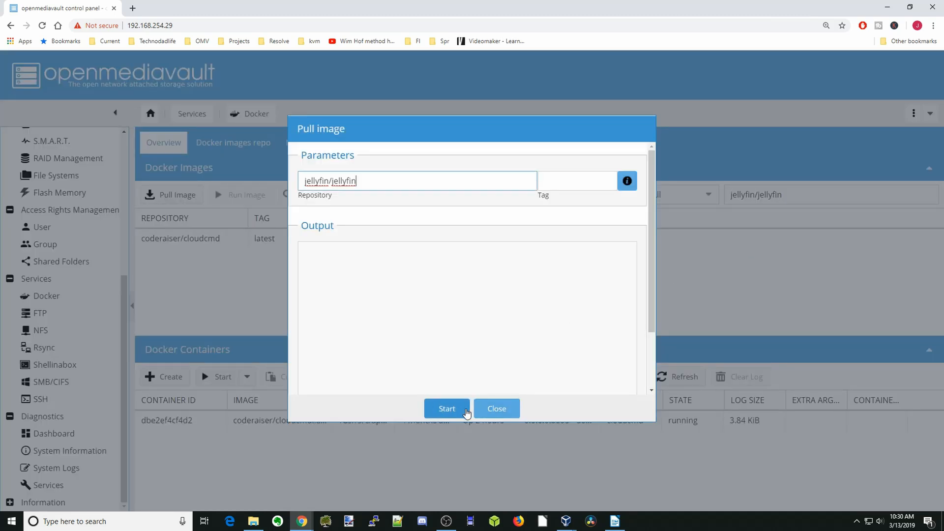
{"action": "left_click", "coordinate": [447, 409]}
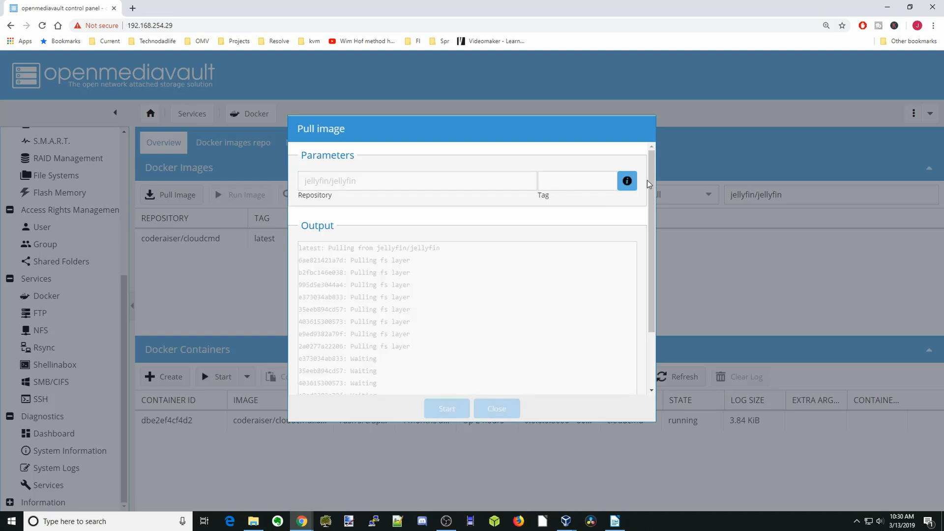
{"action": "mouse_move", "coordinate": [627, 180]}
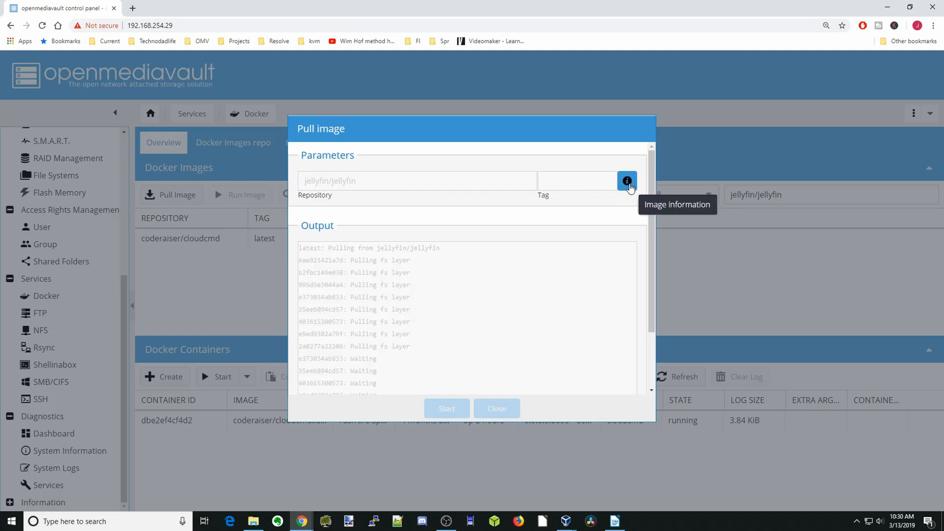
Step: From the image's Docker Hub page, reach the Jellyfin docs and show the Installing Jellyfin instructions
{"action": "left_click", "coordinate": [627, 180]}
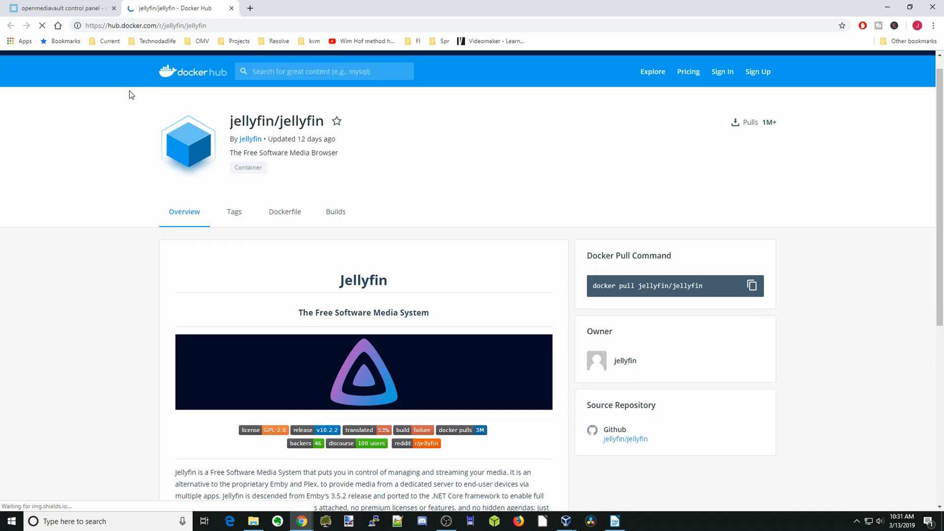
{"action": "scroll", "scroll_direction": "down", "scroll_amount": 3}
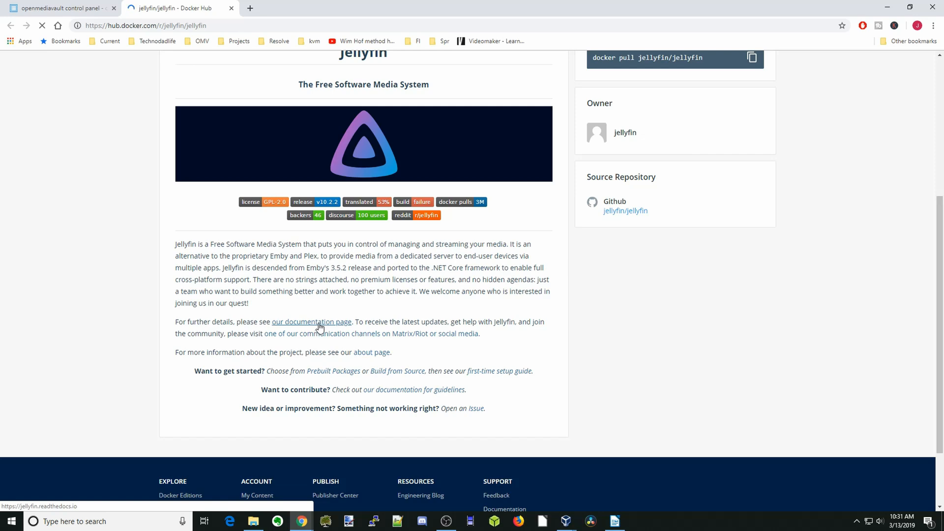
{"action": "left_click", "coordinate": [311, 322]}
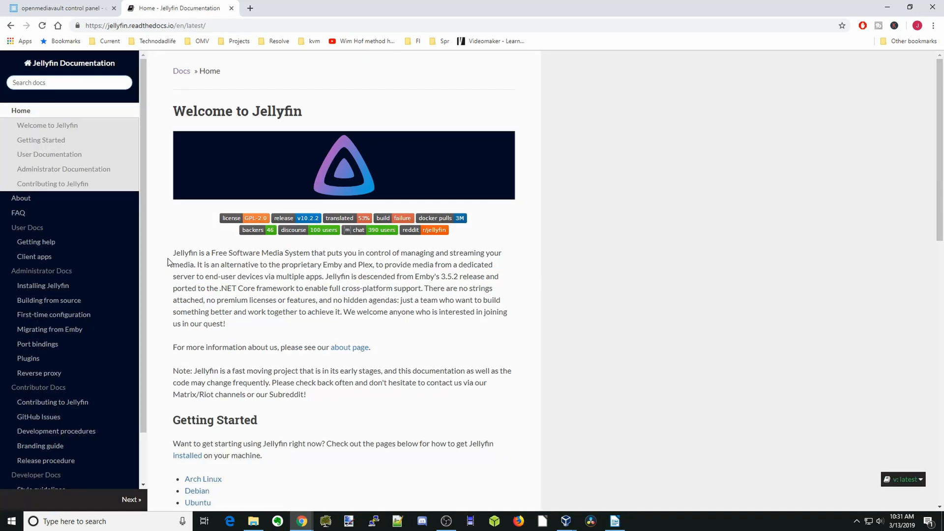
{"action": "mouse_move", "coordinate": [43, 285]}
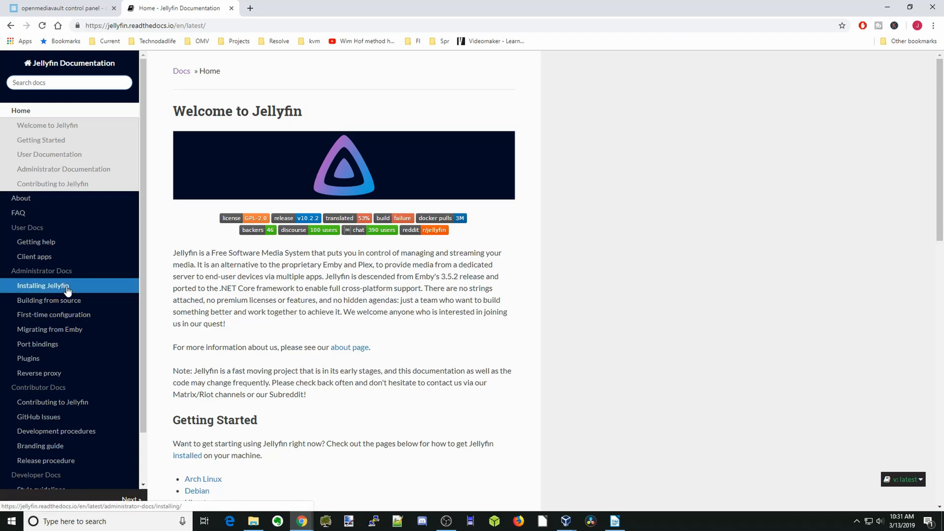
{"action": "left_click", "coordinate": [43, 284]}
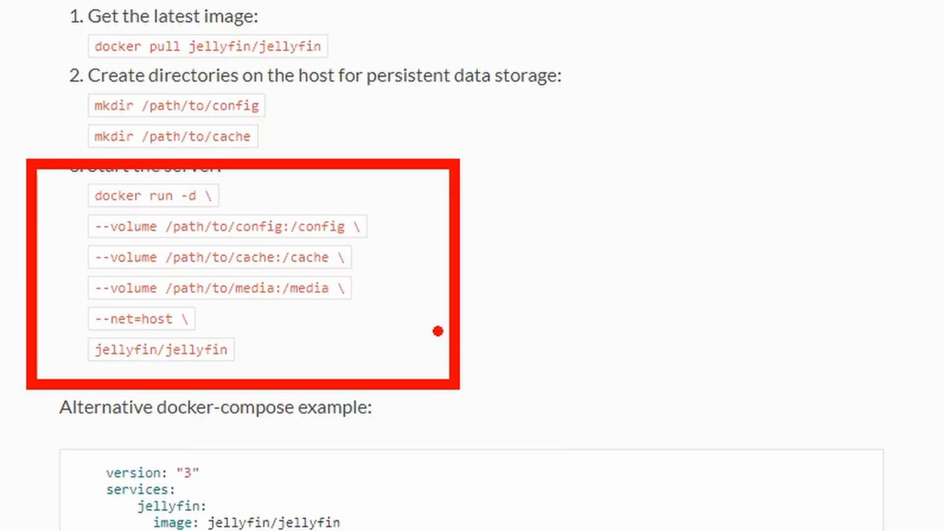
{"action": "mouse_move", "coordinate": [413, 295]}
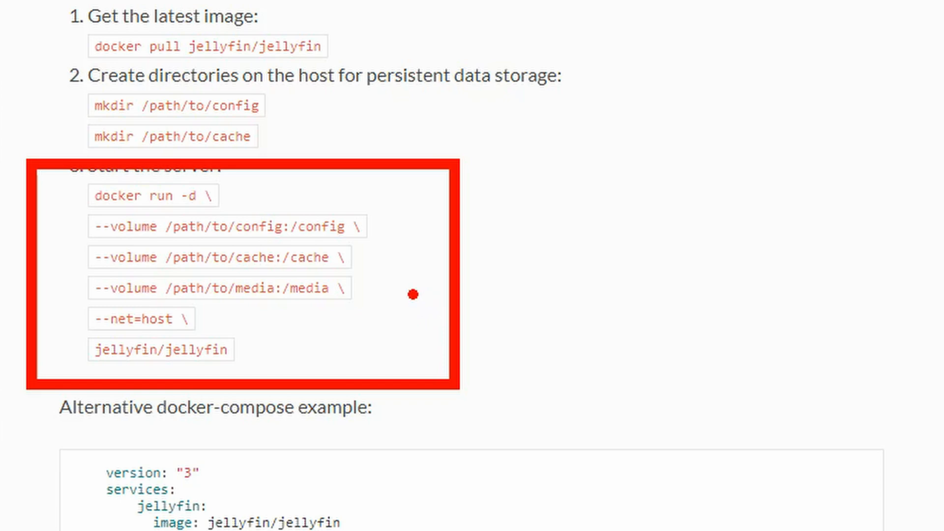
{"action": "mouse_move", "coordinate": [386, 230]}
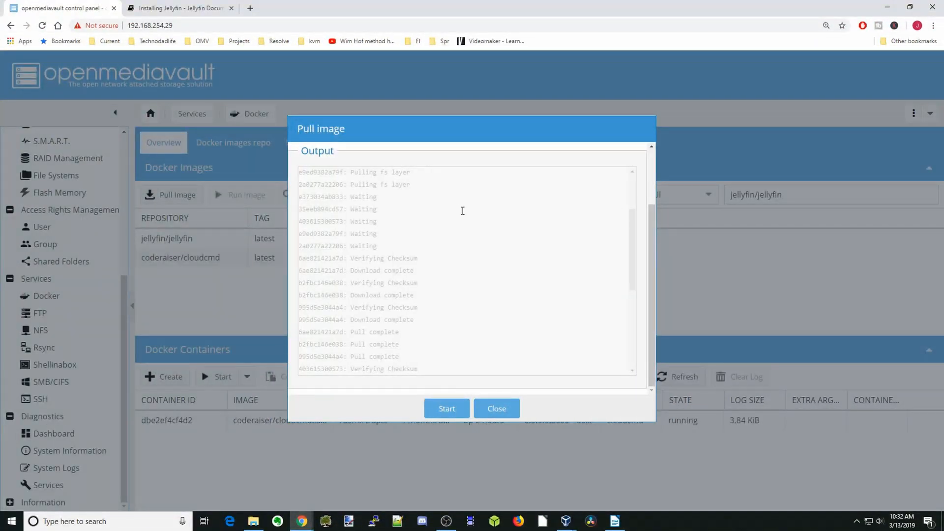
{"action": "mouse_move", "coordinate": [497, 408]}
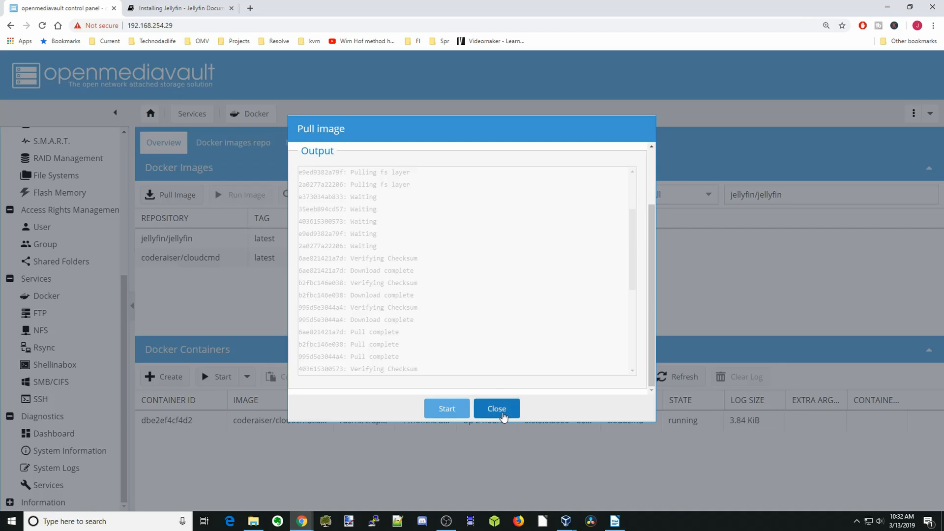
Step: Close the finished Pull image output so jellyfin/jellyfin appears in the images list
{"action": "left_click", "coordinate": [497, 408]}
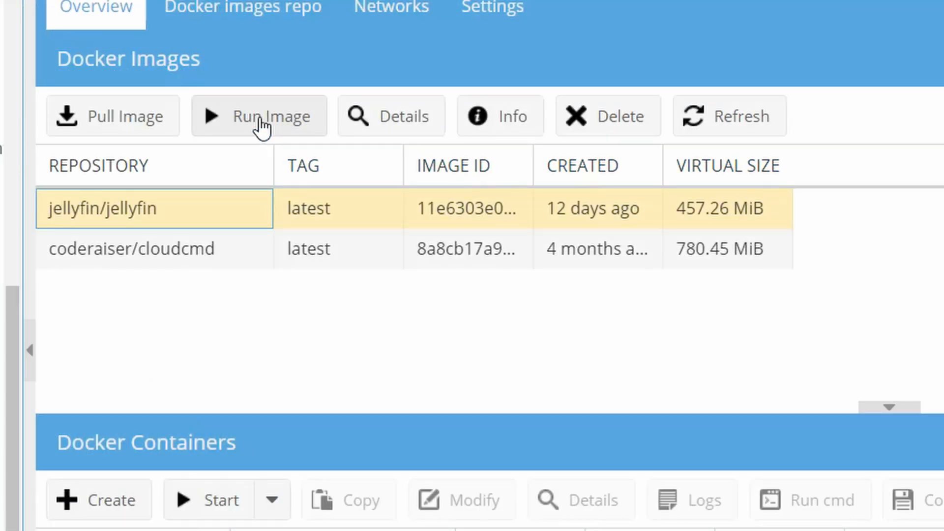
Step: Start a run configuration named jellyfin with restart policy always and Host network mode
{"action": "left_click", "coordinate": [258, 116]}
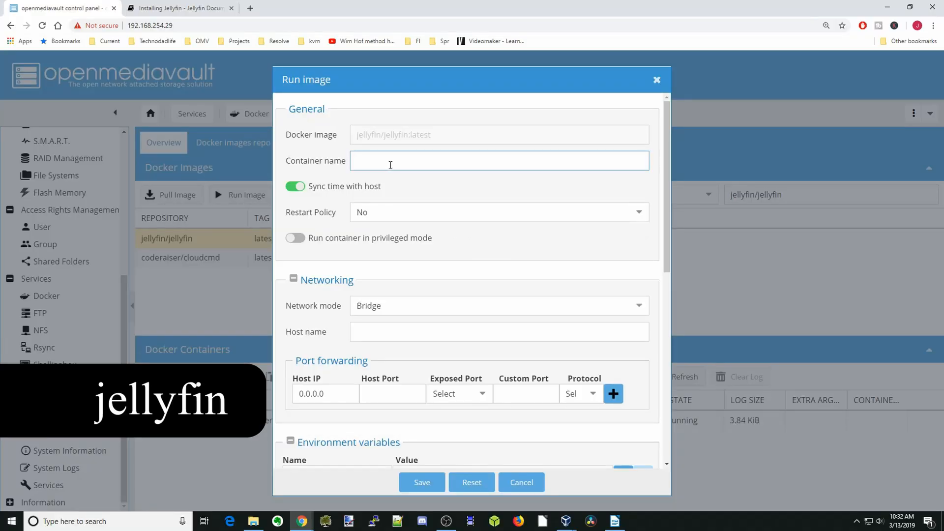
{"action": "type", "text": "jellyfin"}
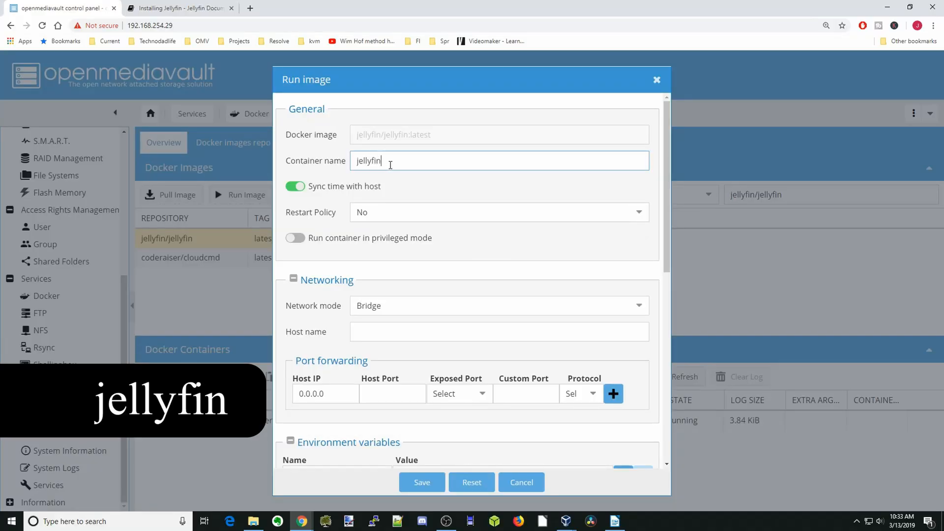
{"action": "left_click", "coordinate": [498, 212]}
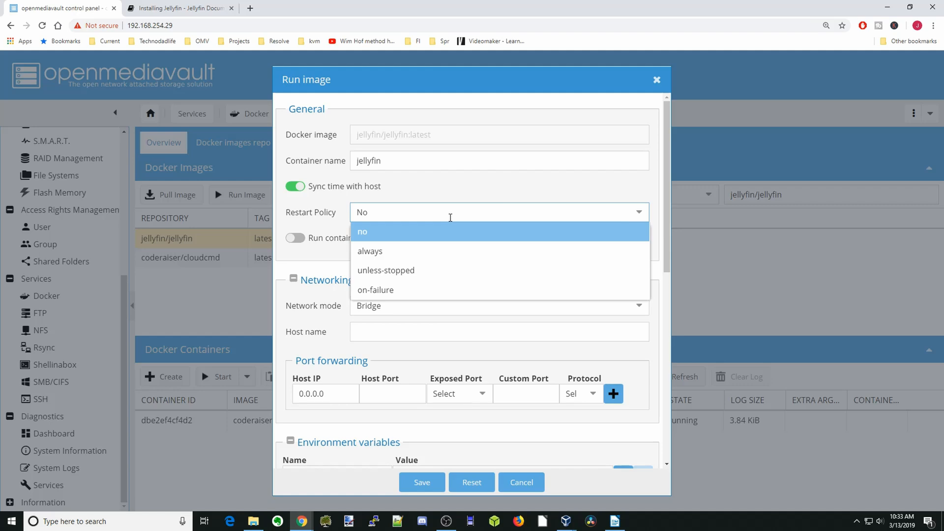
{"action": "left_click", "coordinate": [370, 252]}
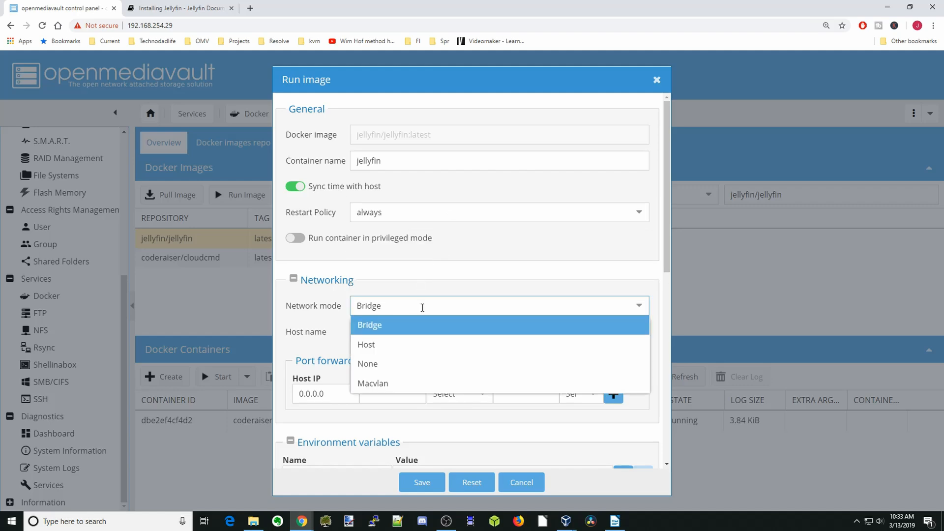
{"action": "mouse_move", "coordinate": [425, 344]}
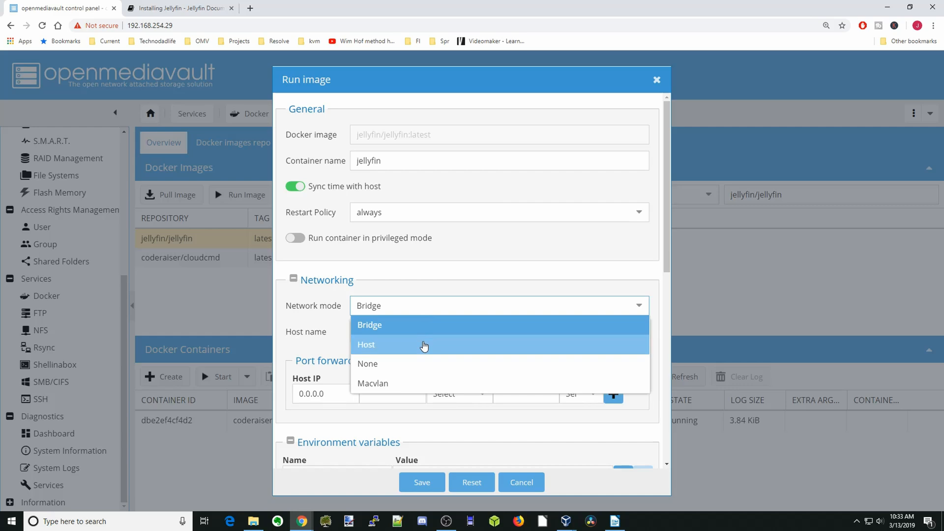
{"action": "left_click", "coordinate": [366, 345]}
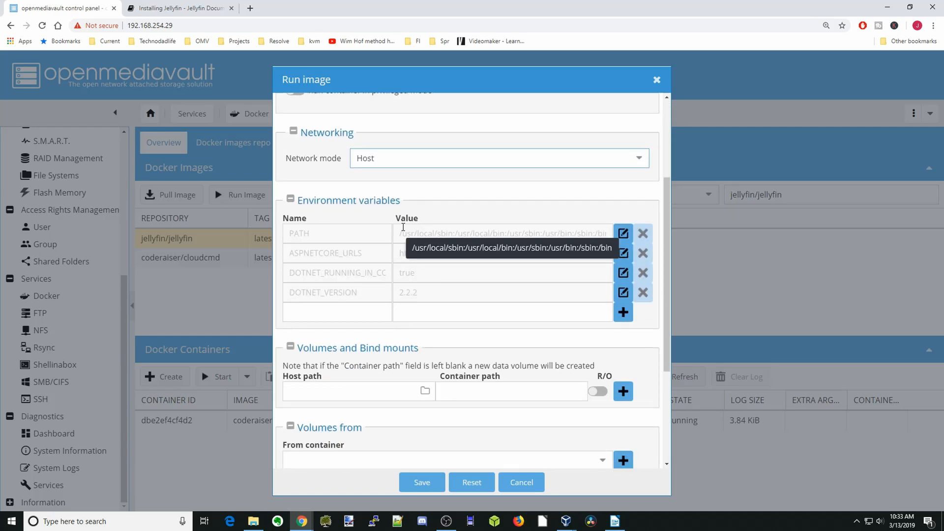
{"action": "mouse_move", "coordinate": [623, 351]}
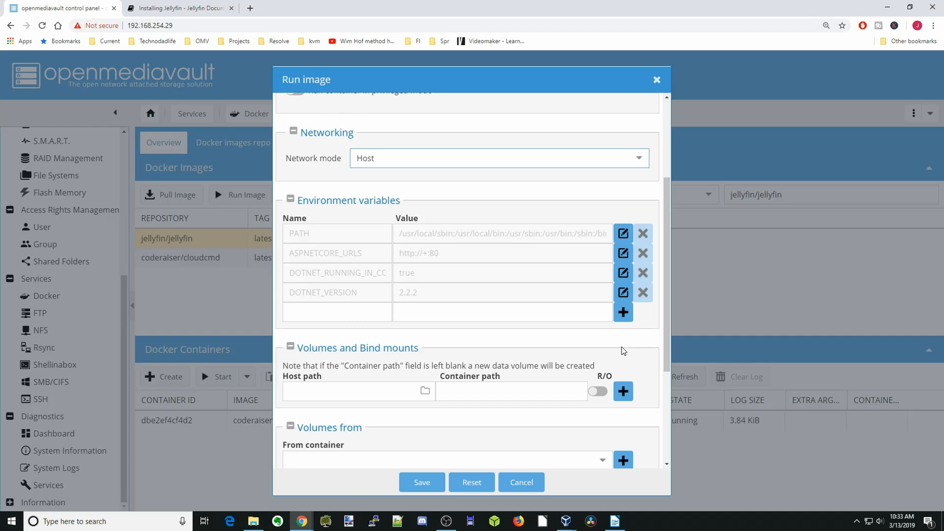
Step: Enter /cache as the first volume's container path
{"action": "left_click", "coordinate": [511, 391]}
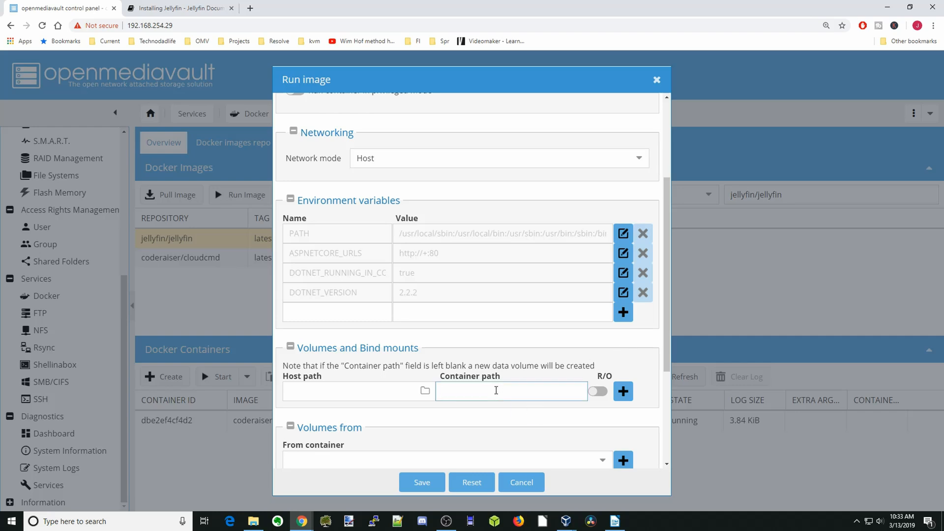
{"action": "type", "text": "/cache"}
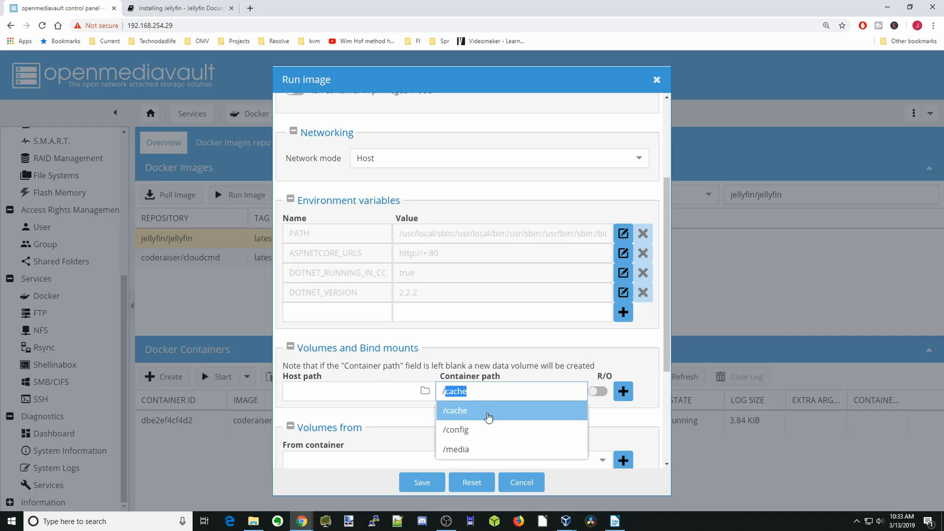
{"action": "left_click", "coordinate": [456, 410]}
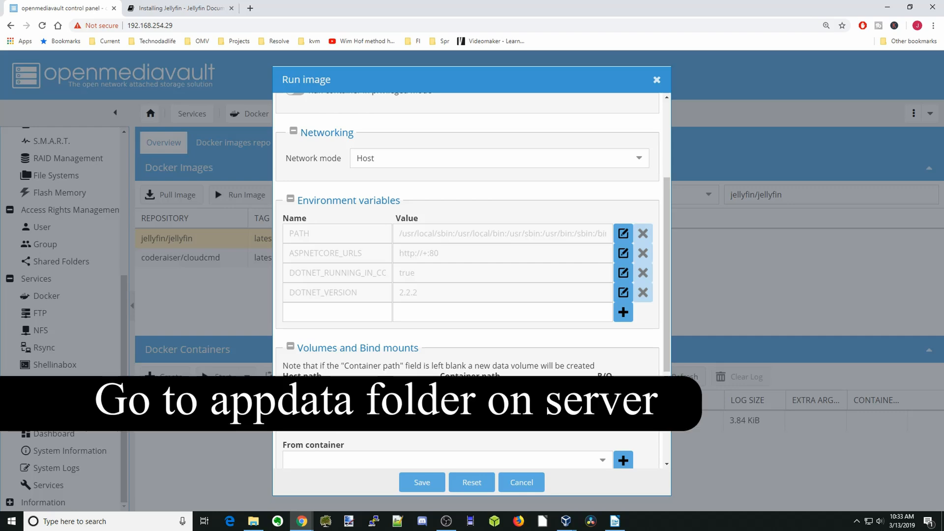
{"action": "type", "text": "/cache"}
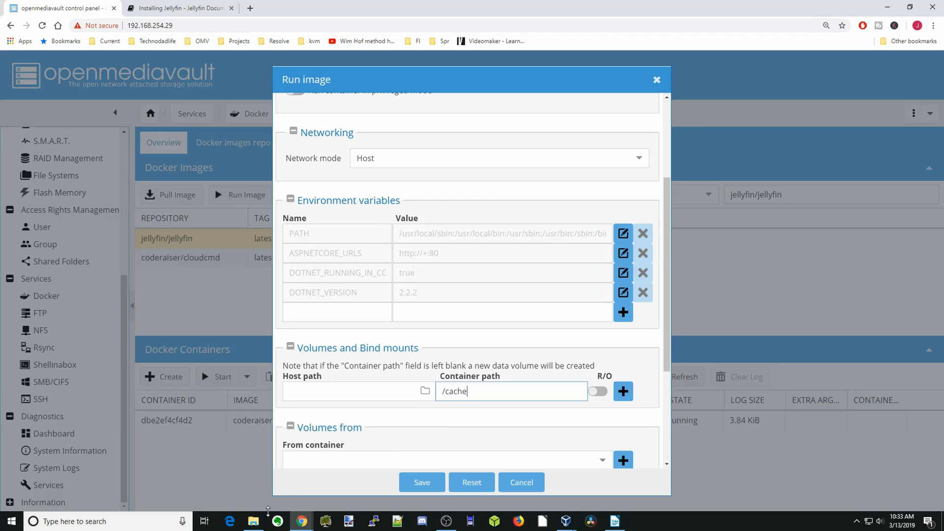
Step: In File Explorer, create a jellyfin folder on the appdata share and a cache folder inside it
{"action": "left_click", "coordinate": [253, 521]}
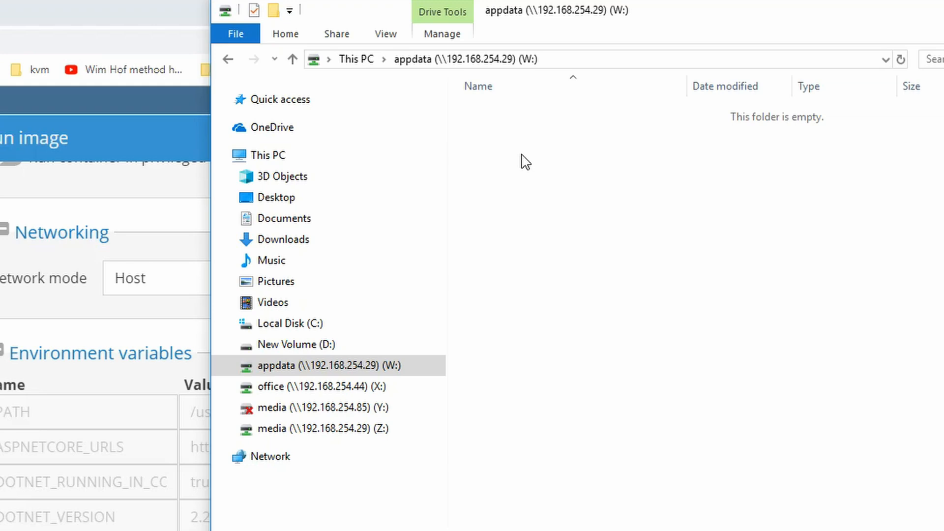
{"action": "right_click", "coordinate": [526, 163]}
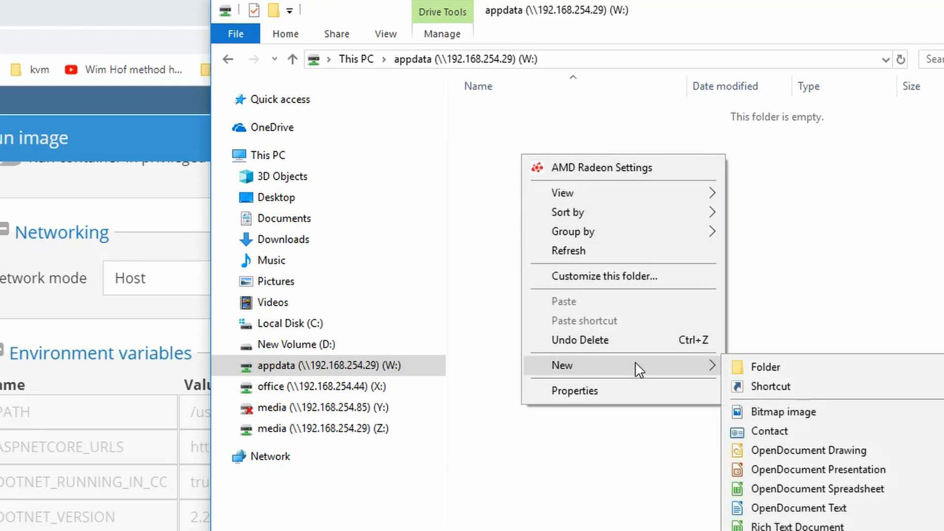
{"action": "left_click", "coordinate": [764, 367]}
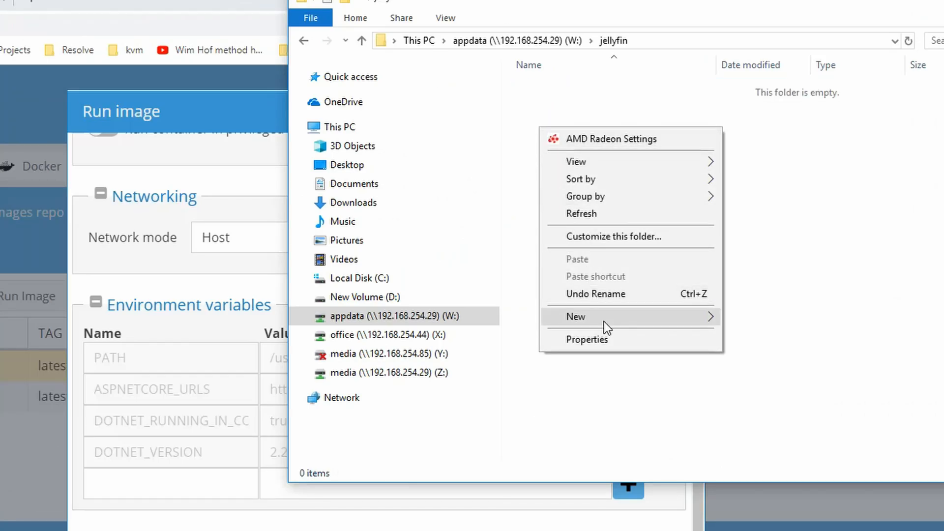
{"action": "left_click", "coordinate": [575, 317]}
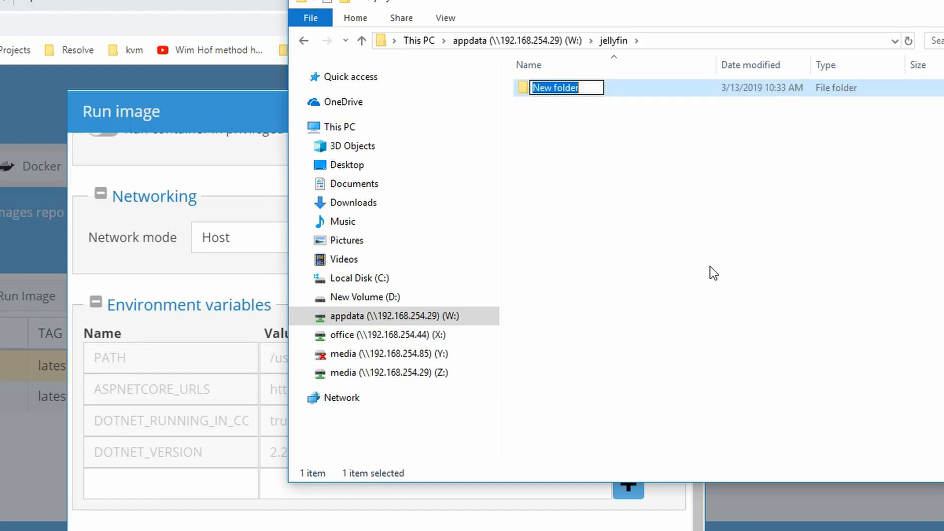
{"action": "type", "text": "cache"}
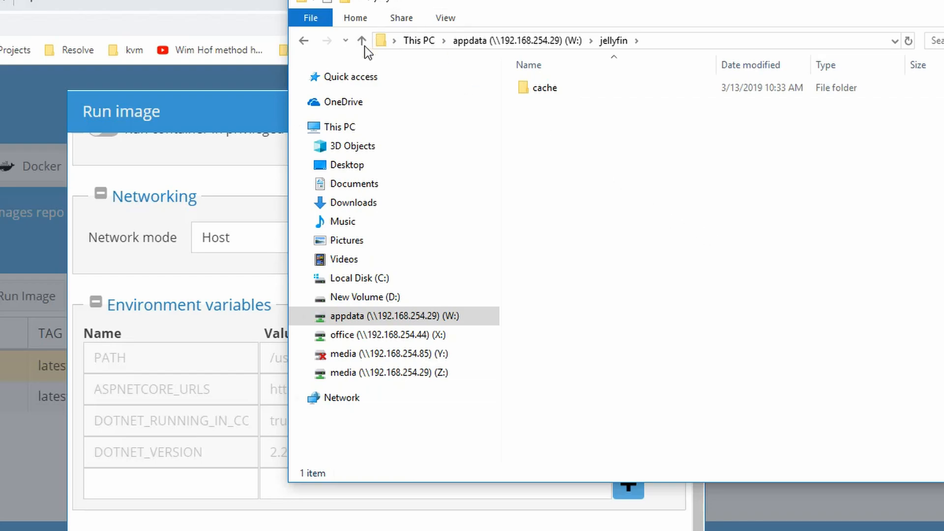
{"action": "left_click", "coordinate": [362, 40]}
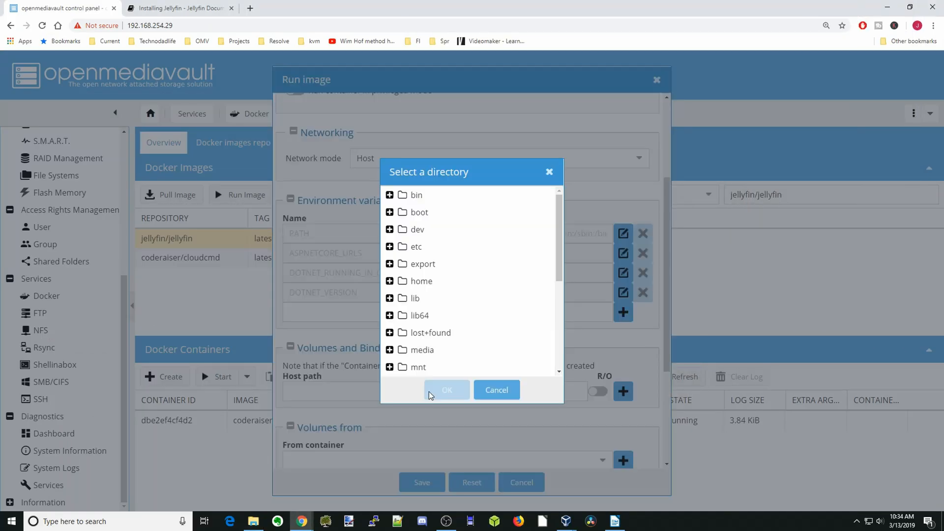
Step: Set host path sharedfolders/appdata/jellyfin/cache for /cache and add the mapping
{"action": "scroll", "scroll_direction": "down", "scroll_amount": 3}
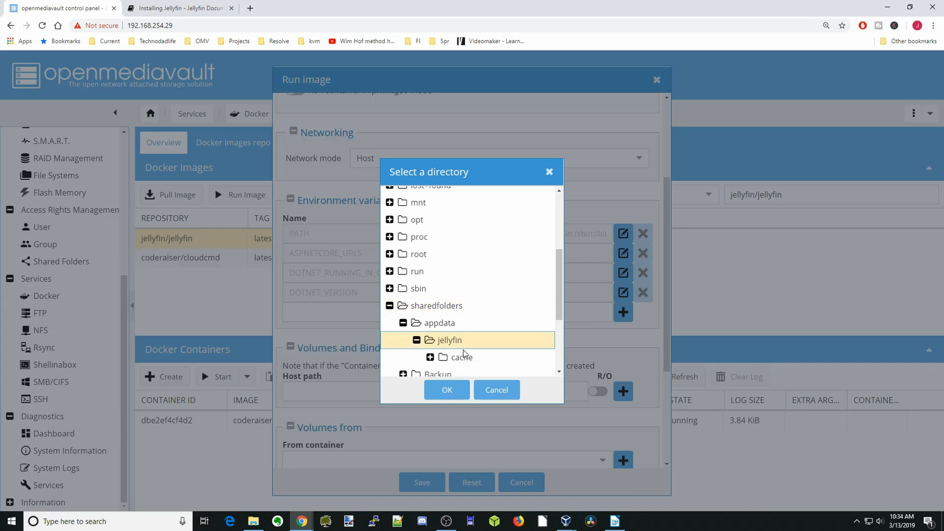
{"action": "left_click", "coordinate": [446, 390]}
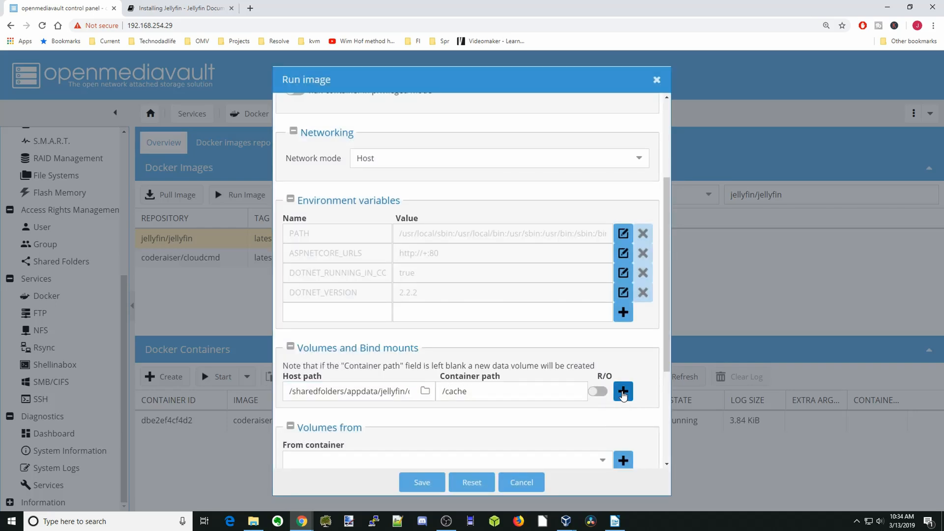
{"action": "left_click", "coordinate": [623, 391]}
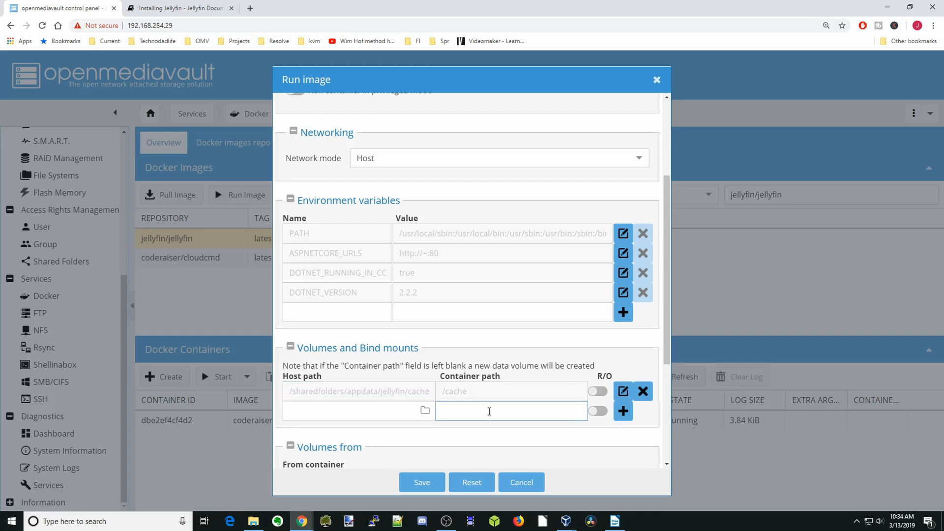
Step: Set the next container path to /config and choose appdata/jellyfin as its host folder
{"action": "left_click", "coordinate": [510, 411]}
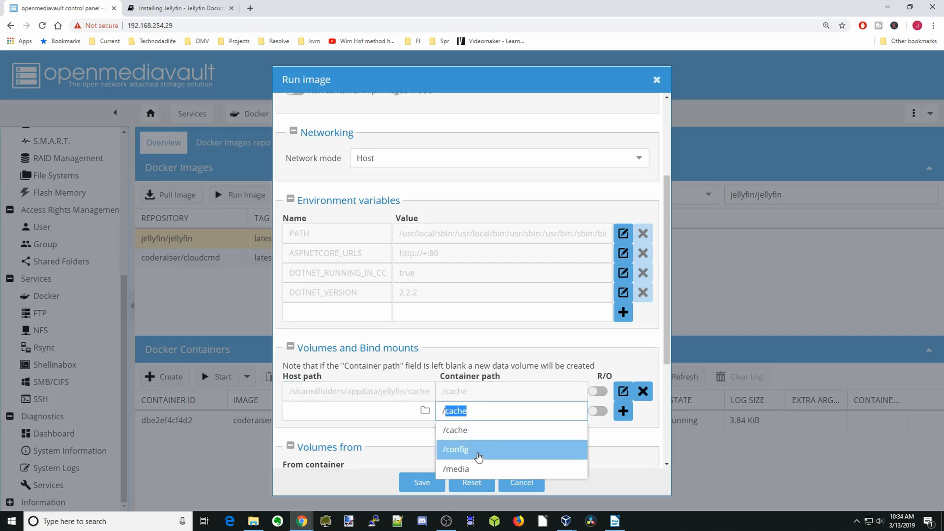
{"action": "left_click", "coordinate": [426, 410]}
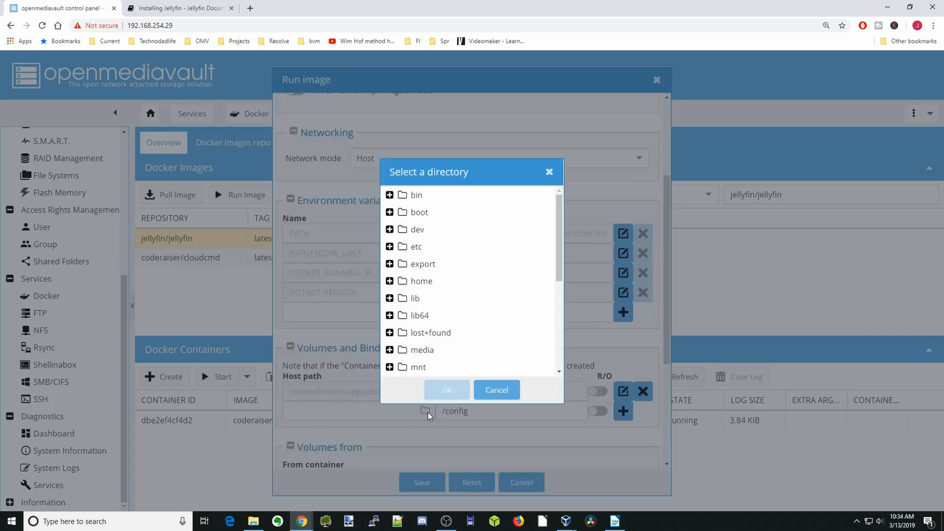
{"action": "mouse_move", "coordinate": [464, 305]}
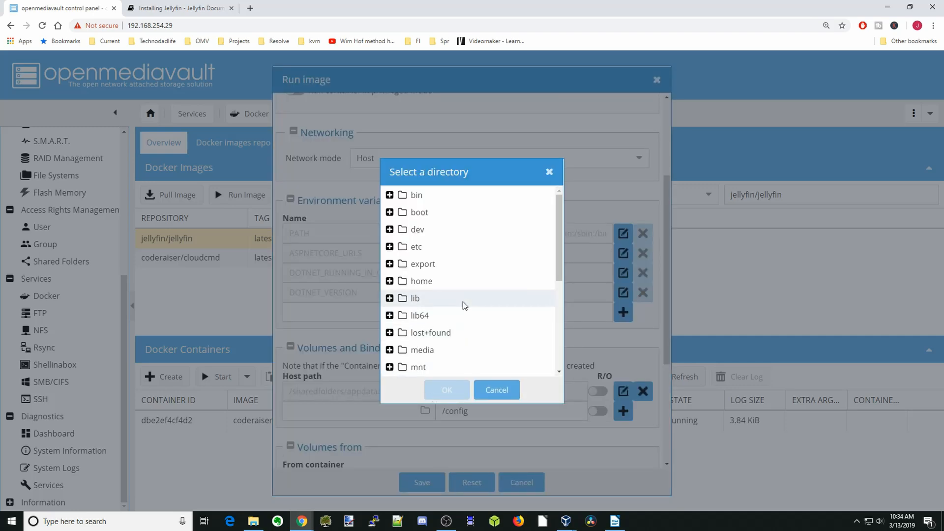
{"action": "left_click", "coordinate": [390, 265]}
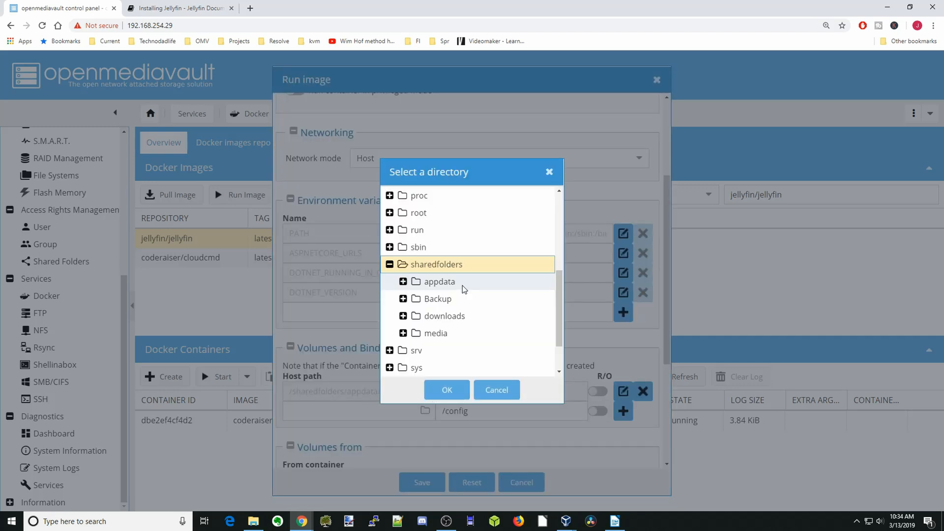
{"action": "left_click", "coordinate": [403, 281]}
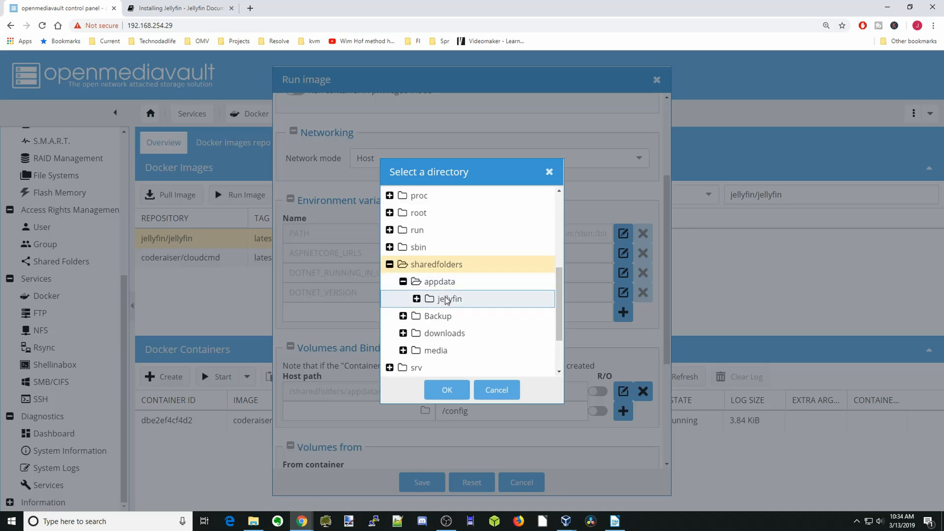
{"action": "left_click", "coordinate": [446, 389]}
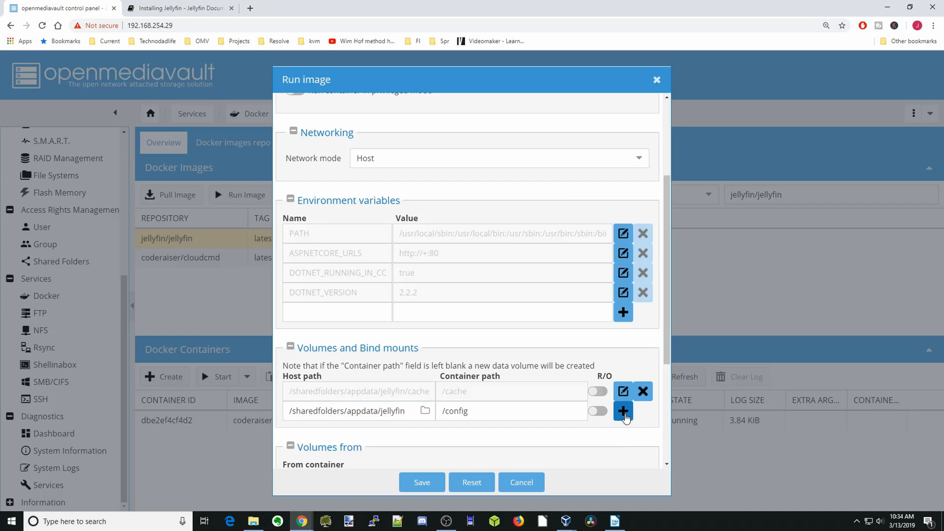
Step: Add the /config mapping and set the next container path to /media
{"action": "left_click", "coordinate": [622, 411]}
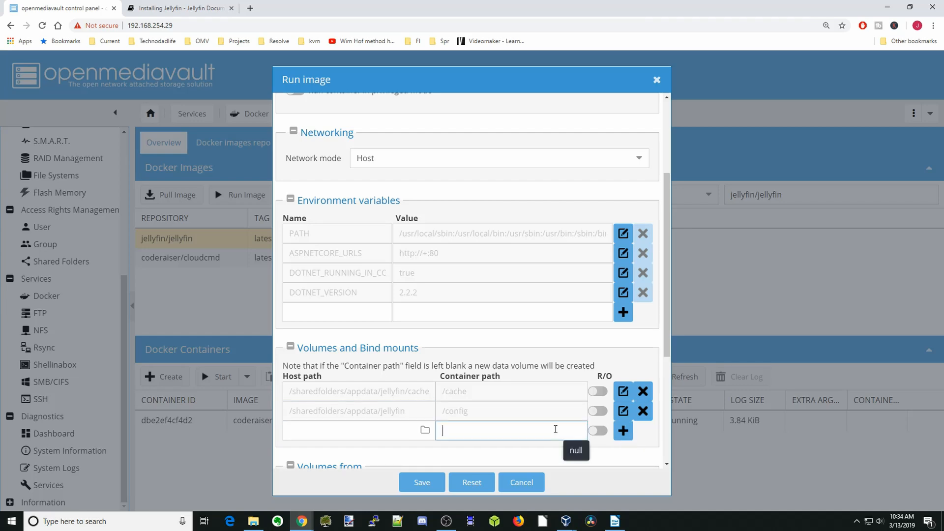
{"action": "type", "text": "/cache"}
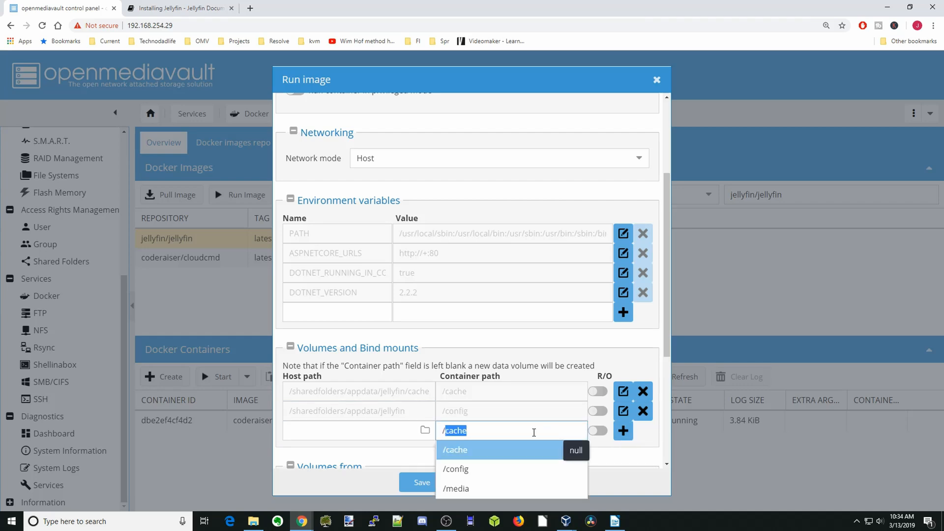
{"action": "left_click", "coordinate": [456, 488]}
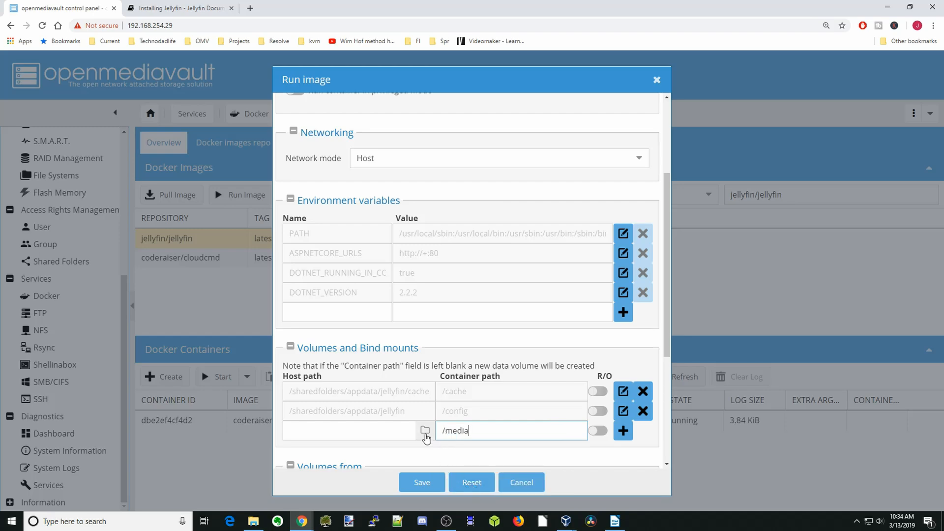
Step: Choose sharedfolders/media as the host folder for /media and add the mapping
{"action": "left_click", "coordinate": [425, 430]}
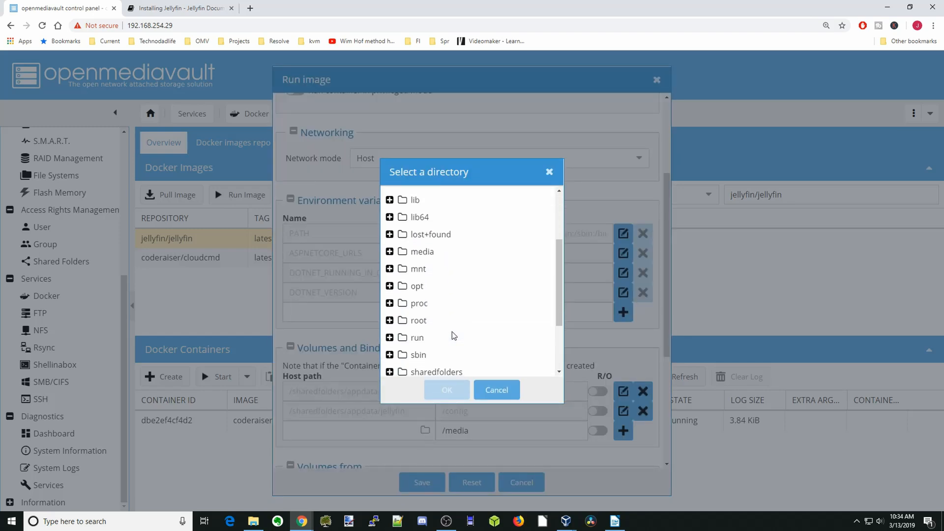
{"action": "left_click", "coordinate": [389, 372]}
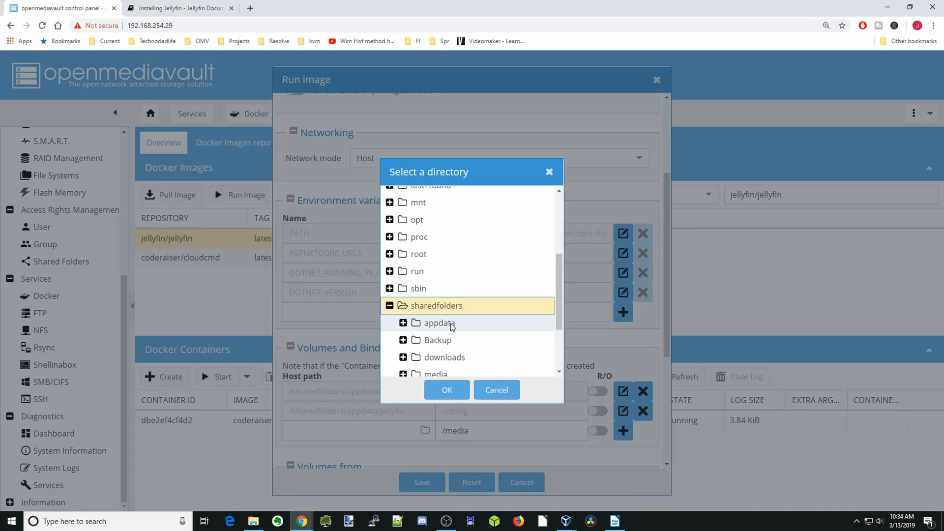
{"action": "scroll", "scroll_direction": "down", "scroll_amount": 3}
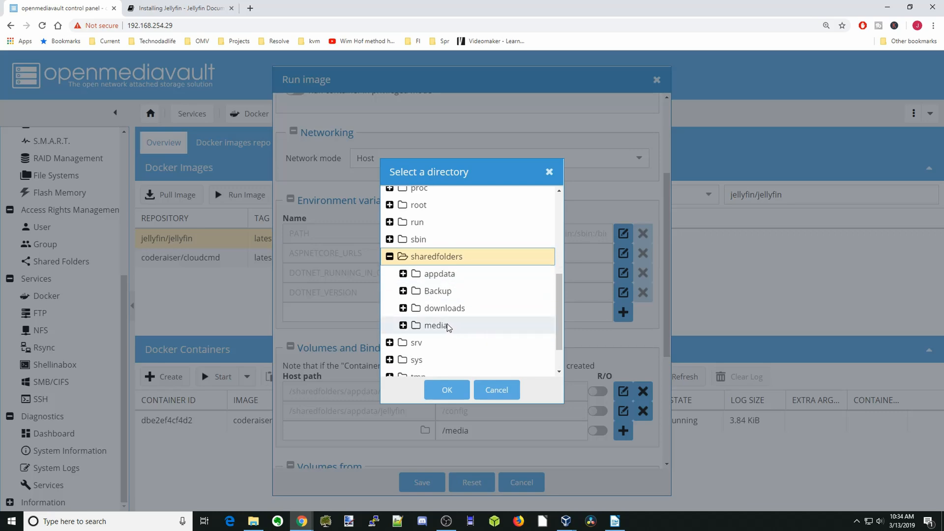
{"action": "left_click", "coordinate": [434, 325]}
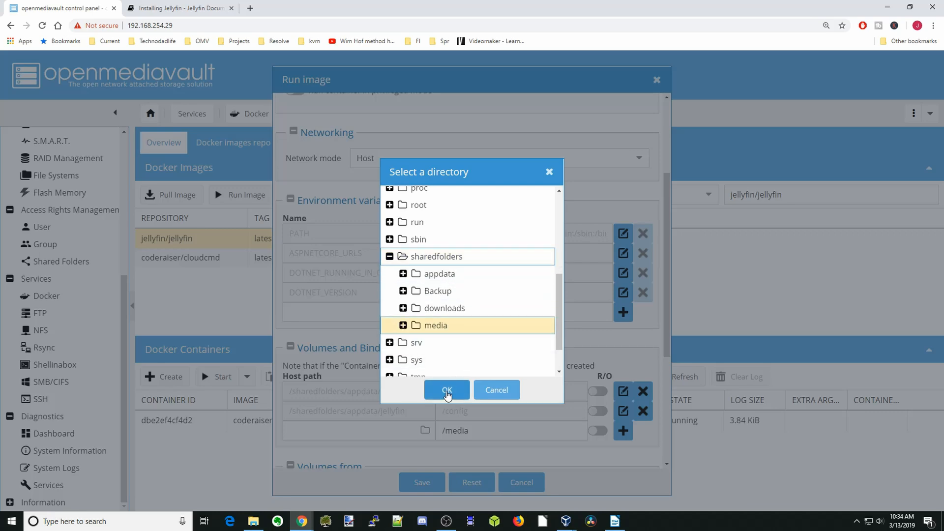
{"action": "left_click", "coordinate": [446, 390]}
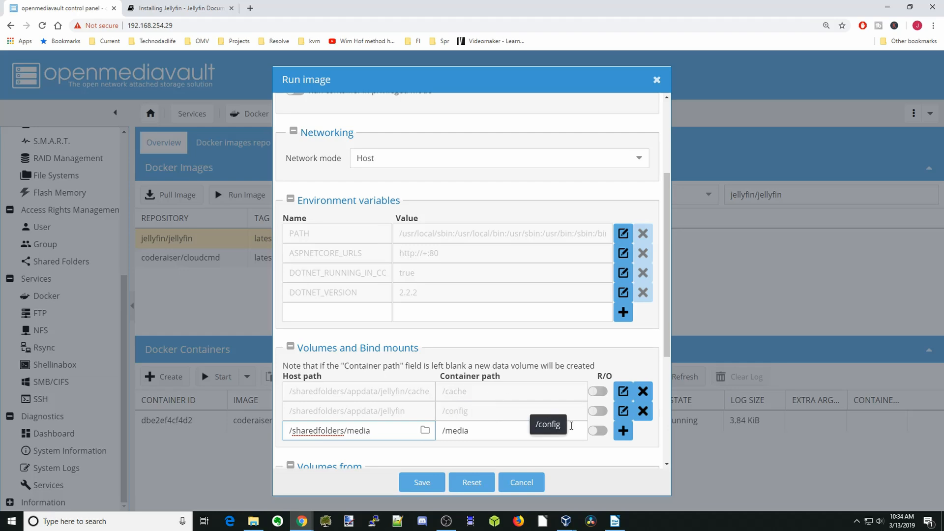
{"action": "left_click", "coordinate": [622, 431]}
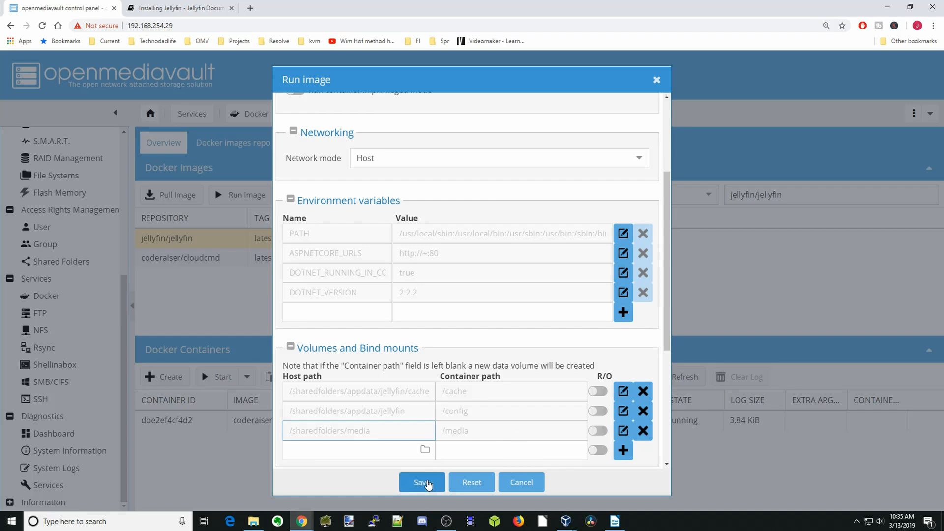
Step: Save the run configuration so the jellyfin container starts and shows as running
{"action": "left_click", "coordinate": [422, 483]}
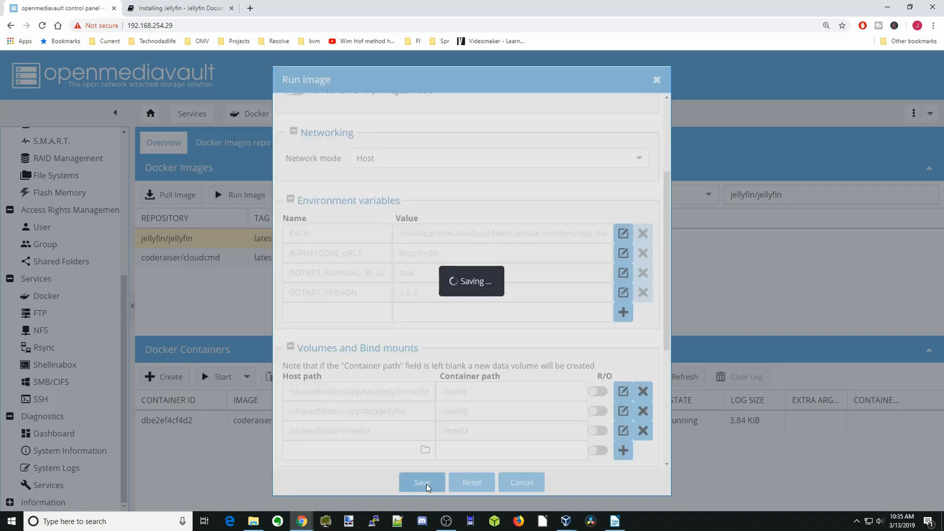
{"action": "left_click", "coordinate": [422, 482]}
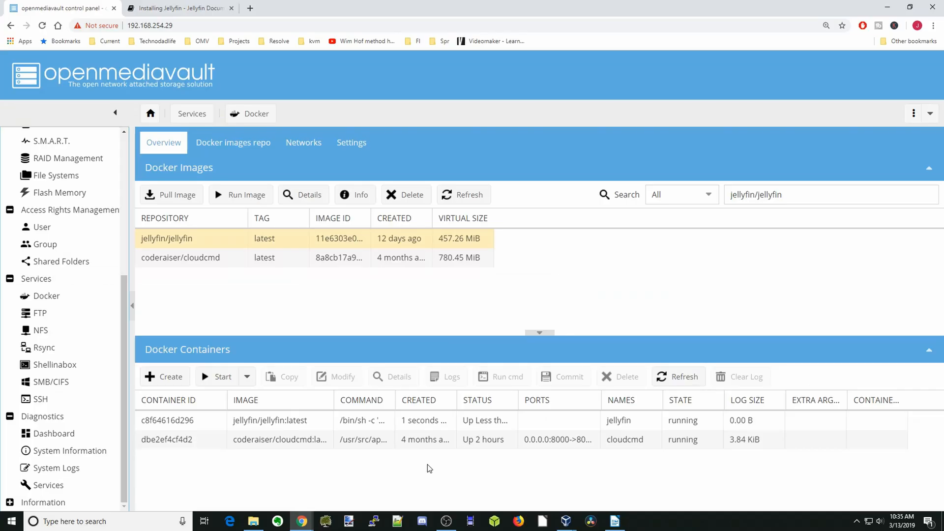
{"action": "mouse_move", "coordinate": [181, 8]}
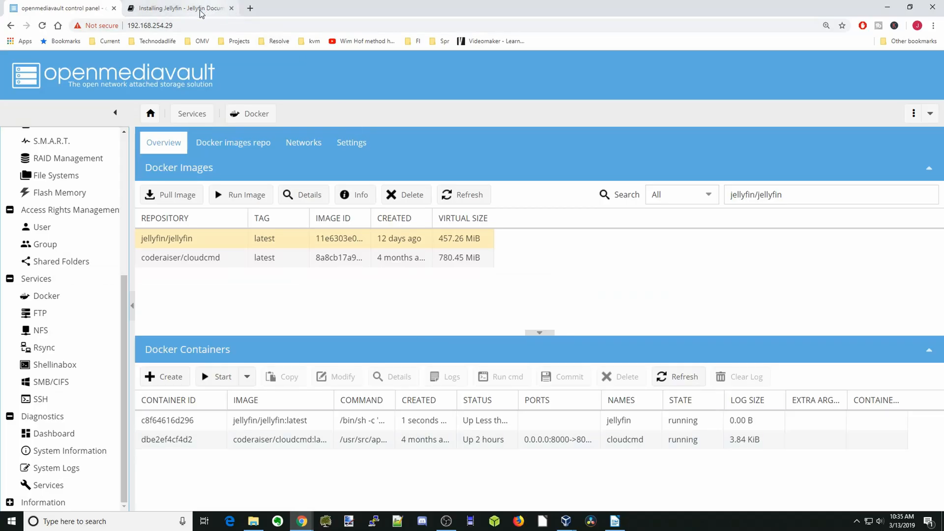
Step: In the Jellyfin docs, show the Quick-Start Guide noting the server is reached on port 8096
{"action": "left_click", "coordinate": [180, 8]}
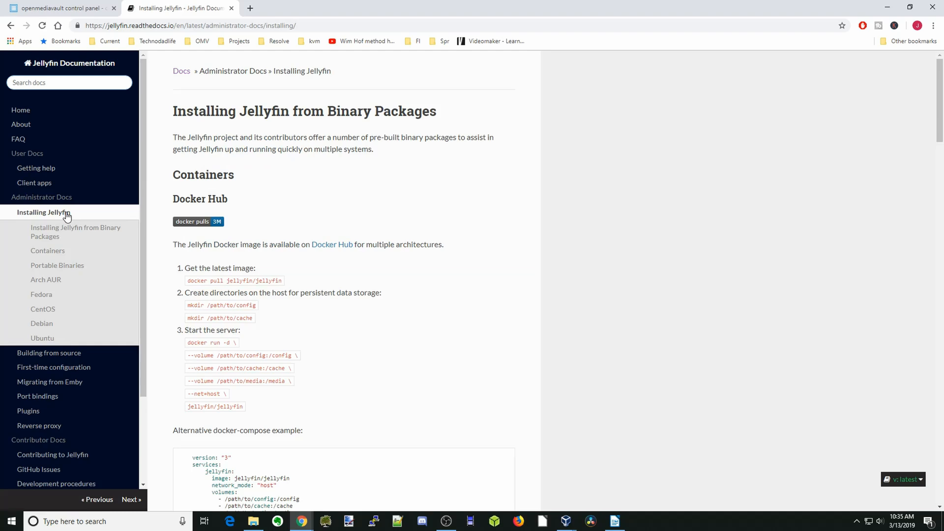
{"action": "mouse_move", "coordinate": [67, 244]}
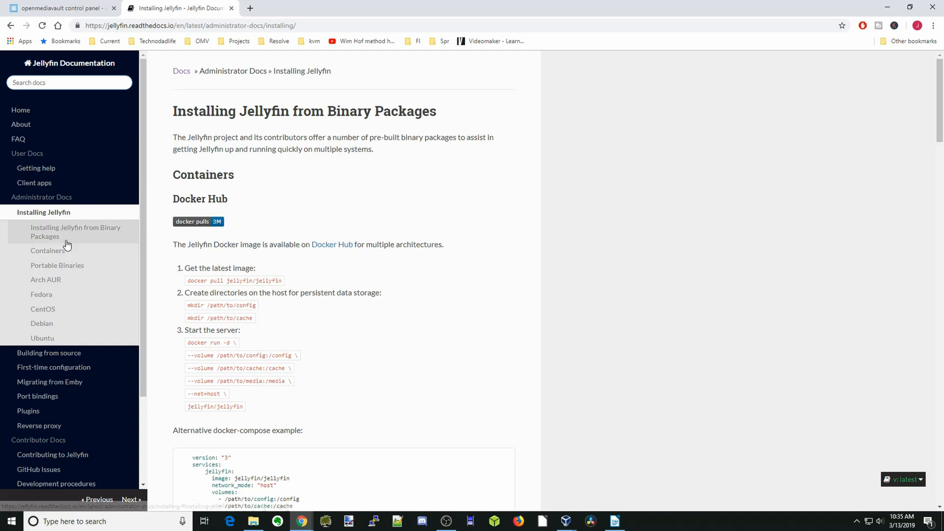
{"action": "left_click", "coordinate": [53, 367]}
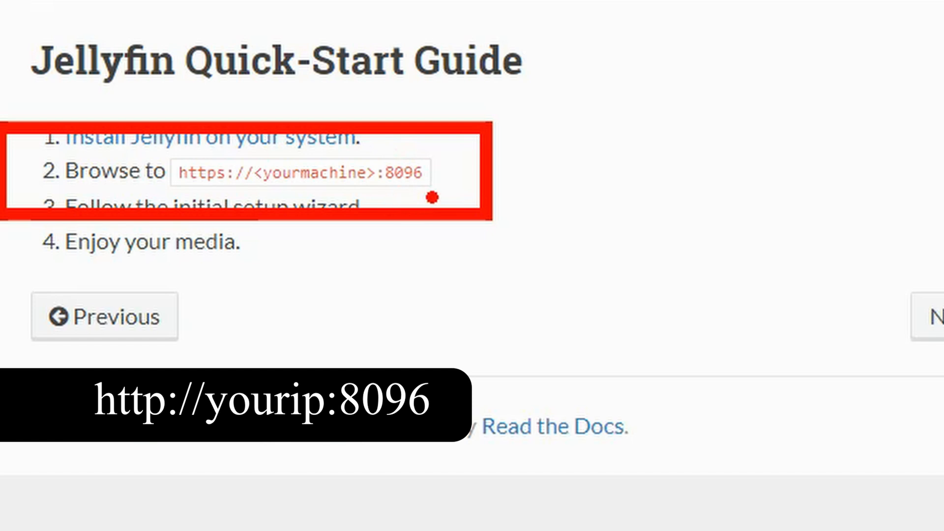
{"action": "mouse_move", "coordinate": [195, 199]}
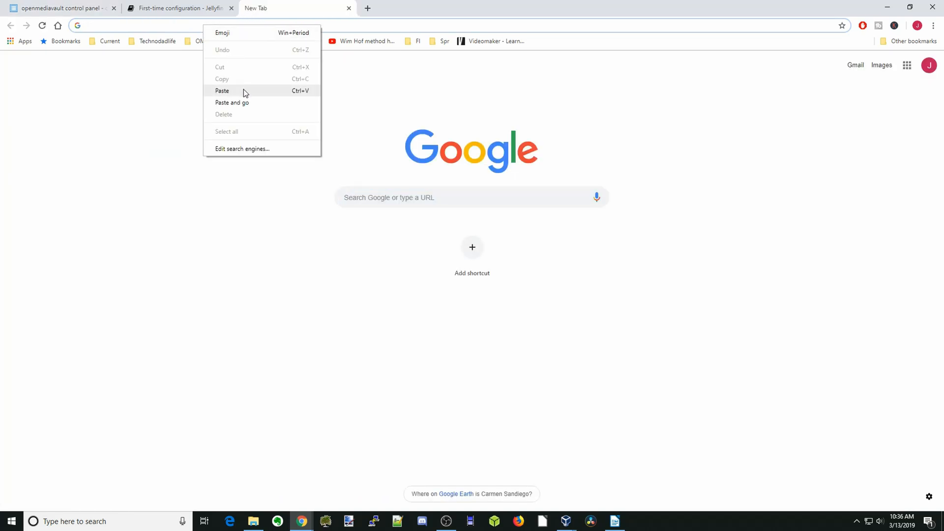
Step: Load the server's IP address with port 8096 to reach the Jellyfin setup wizard
{"action": "left_click", "coordinate": [221, 91]}
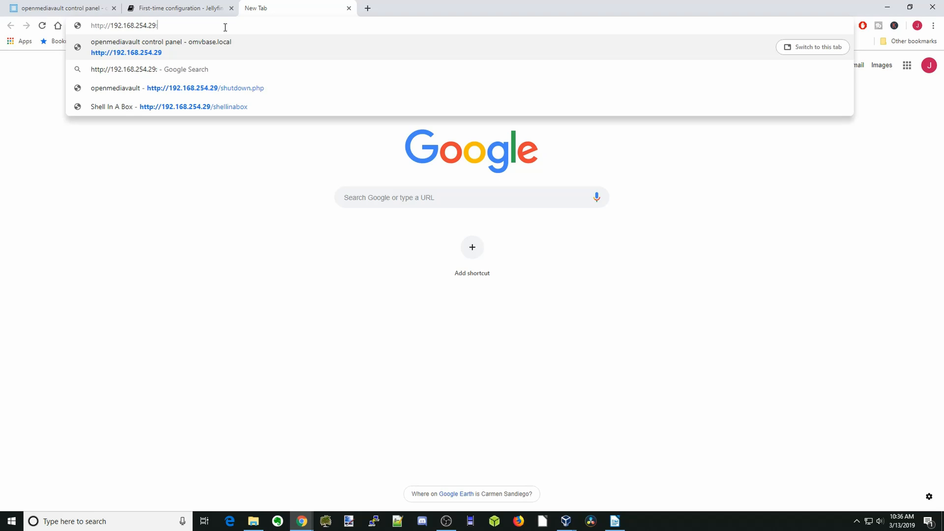
{"action": "type", "text": "8096/web/index.html?start=wizard#!/wizardstart.html"}
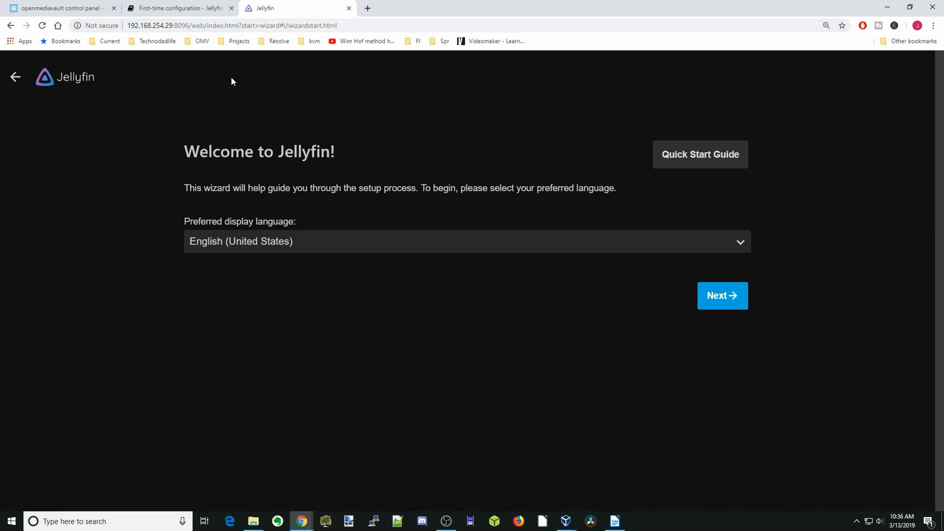
{"action": "mouse_move", "coordinate": [294, 112]}
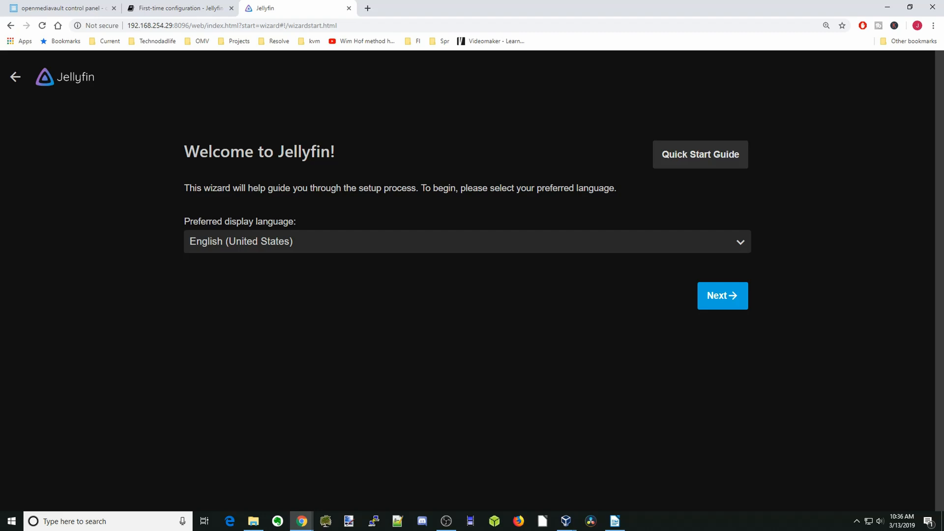
{"action": "mouse_move", "coordinate": [415, 185]}
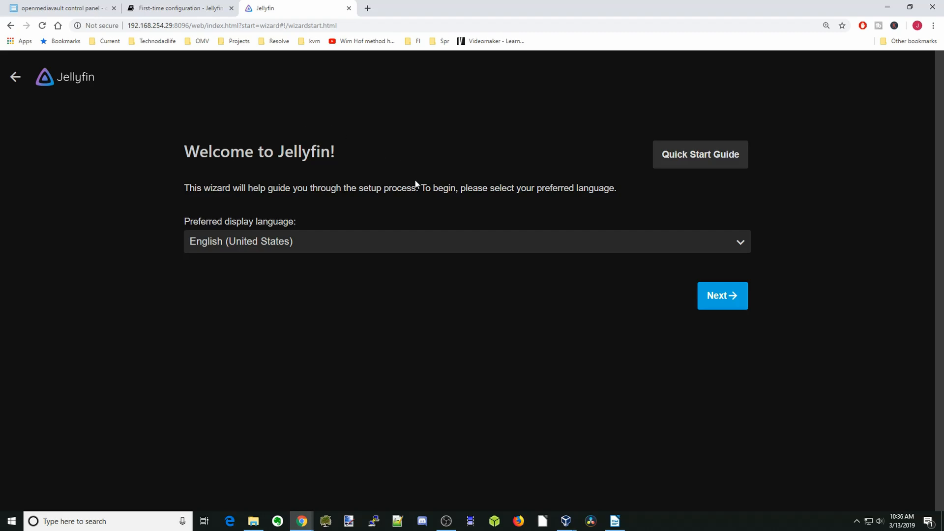
{"action": "mouse_move", "coordinate": [723, 304]}
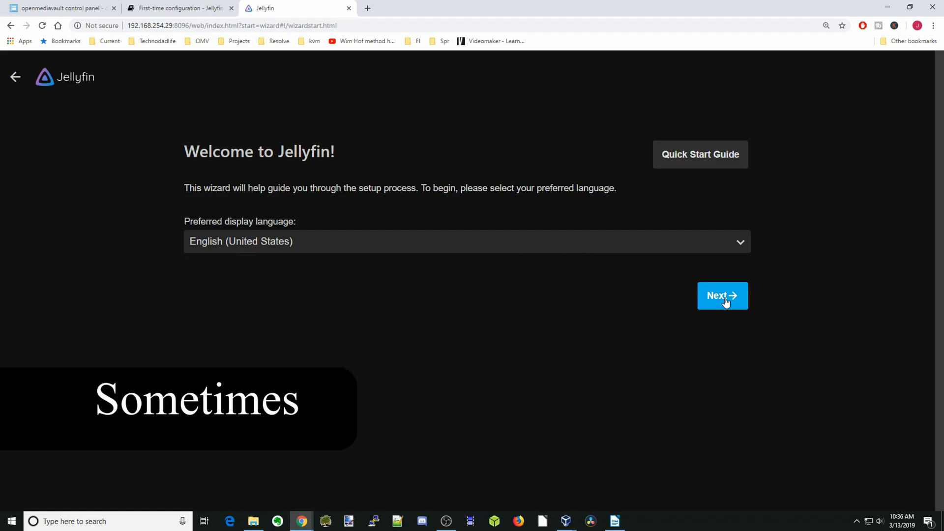
Step: Create the first Jellyfin user named TechnoDadLife with no password and continue
{"action": "left_click", "coordinate": [722, 296]}
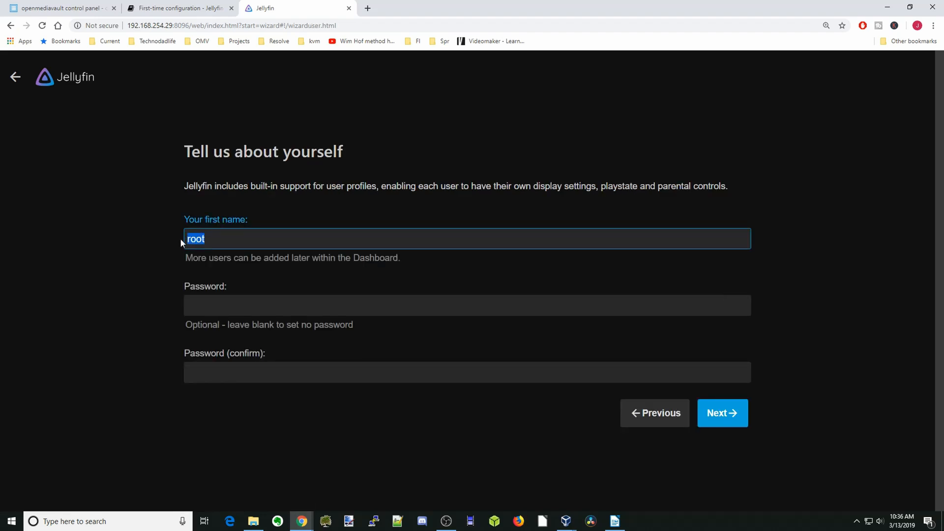
{"action": "type", "text": "TechnoDa"}
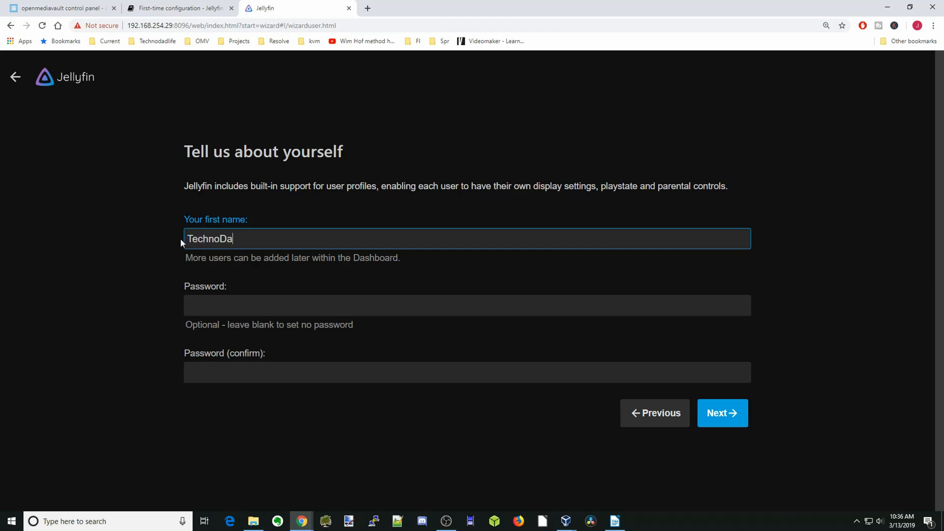
{"action": "type", "text": "dLife"}
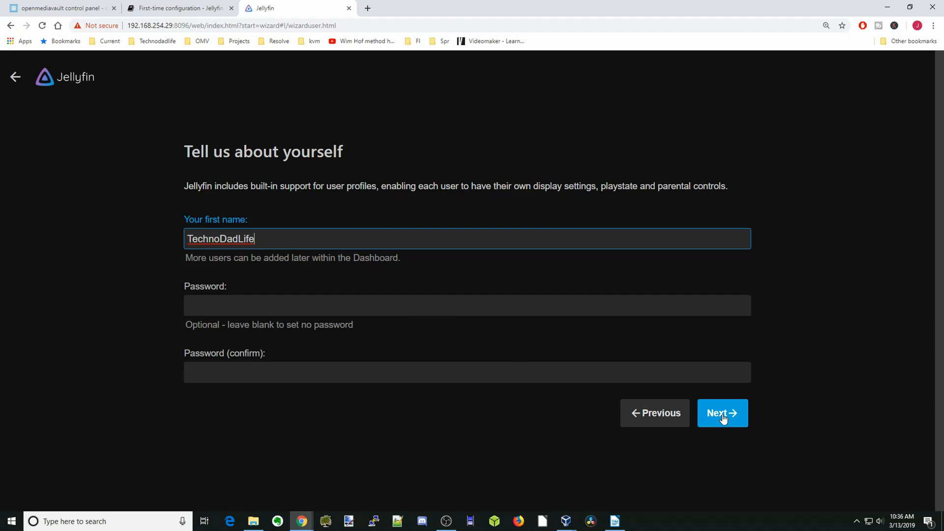
{"action": "left_click", "coordinate": [722, 413]}
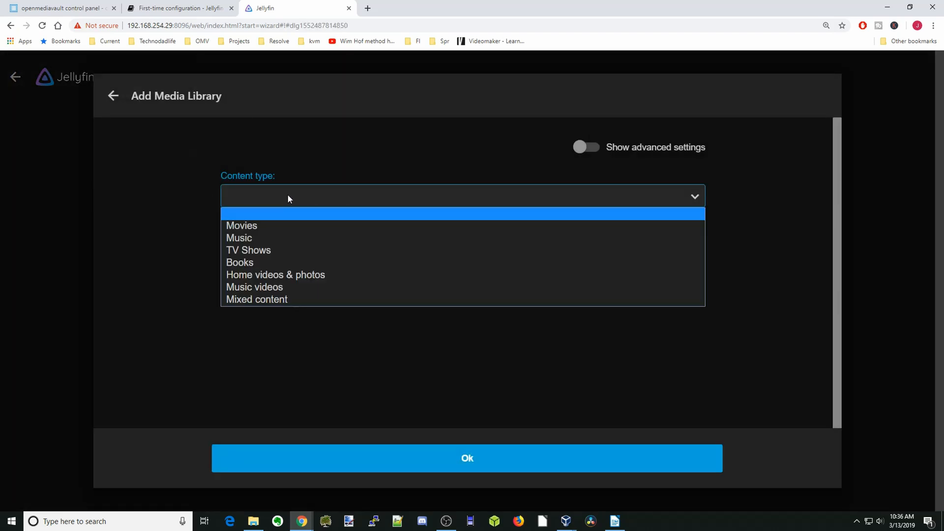
Step: Start a new media library with Movies as the content type
{"action": "left_click", "coordinate": [241, 225]}
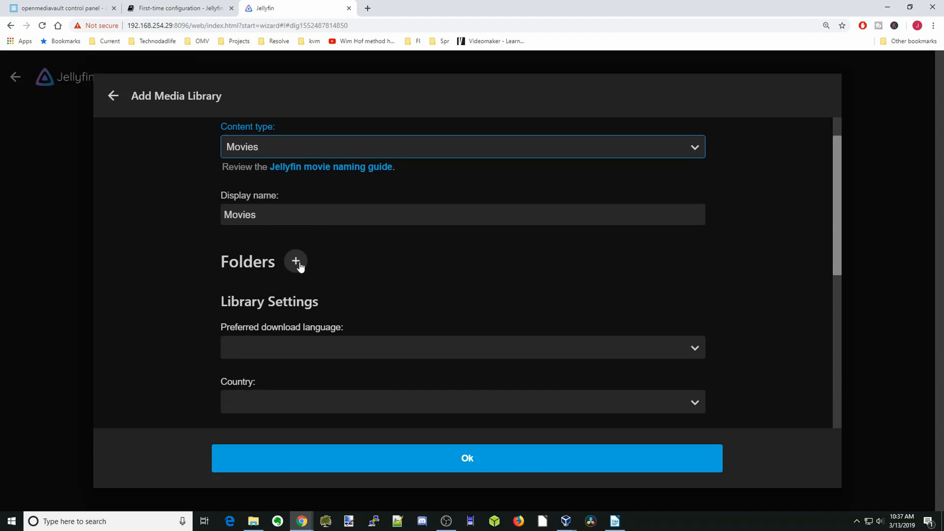
Step: Point the Movies library at the /media/movies folder and save it
{"action": "left_click", "coordinate": [296, 261]}
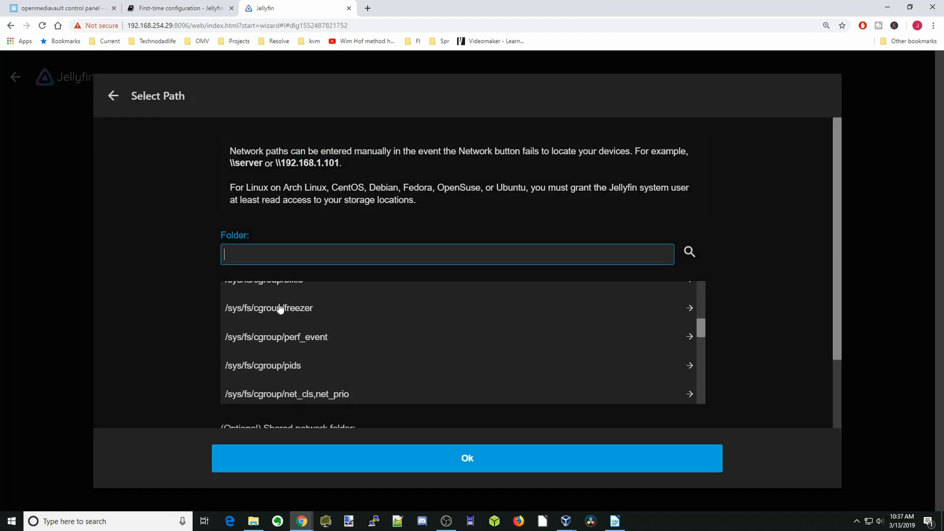
{"action": "scroll", "scroll_direction": "up", "scroll_amount": 3}
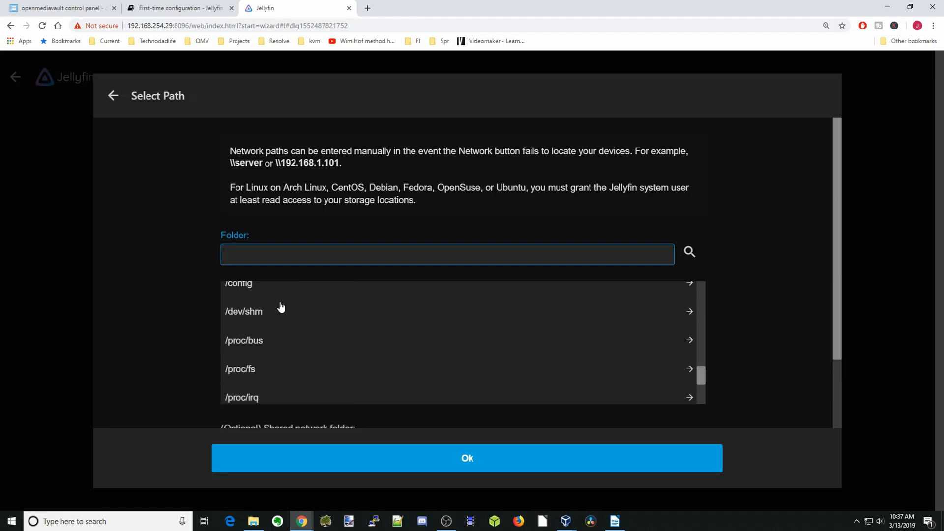
{"action": "type", "text": "/media"}
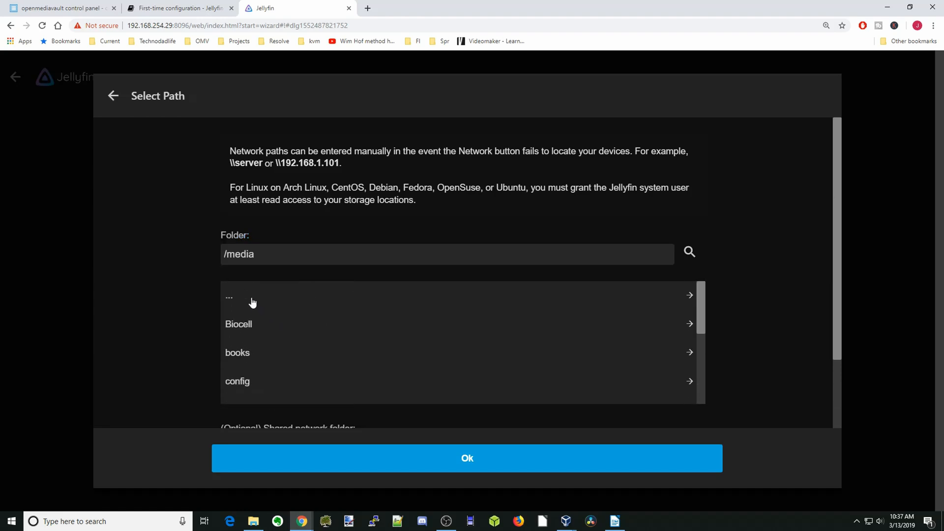
{"action": "scroll", "scroll_direction": "down", "scroll_amount": 3}
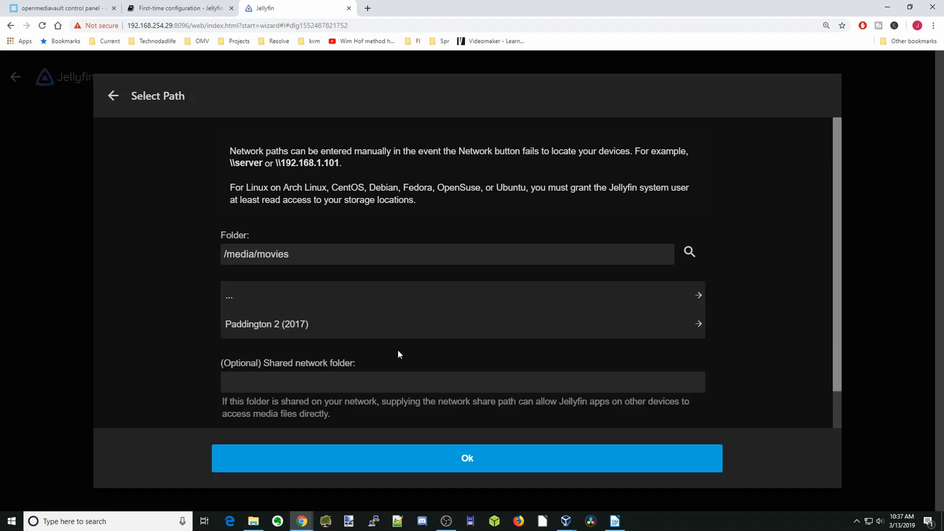
{"action": "mouse_move", "coordinate": [472, 462]}
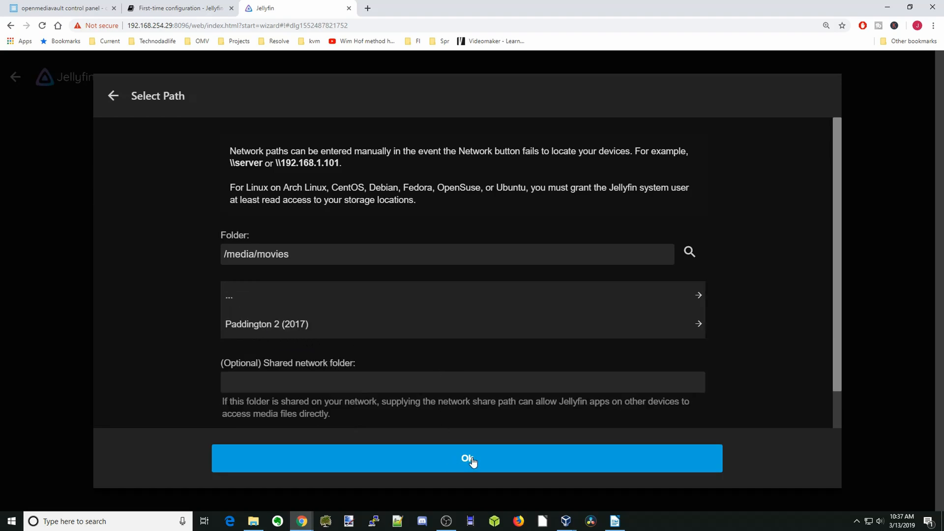
{"action": "left_click", "coordinate": [467, 458]}
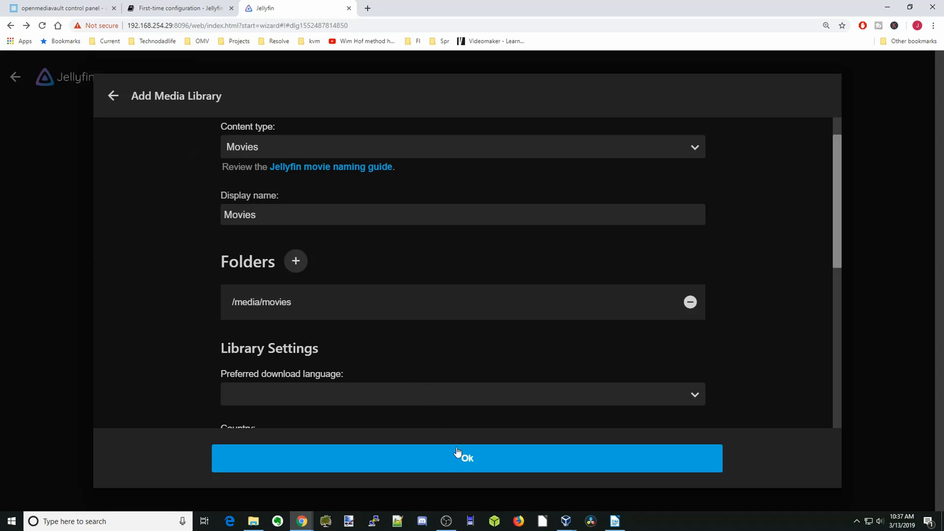
{"action": "left_click", "coordinate": [466, 458]}
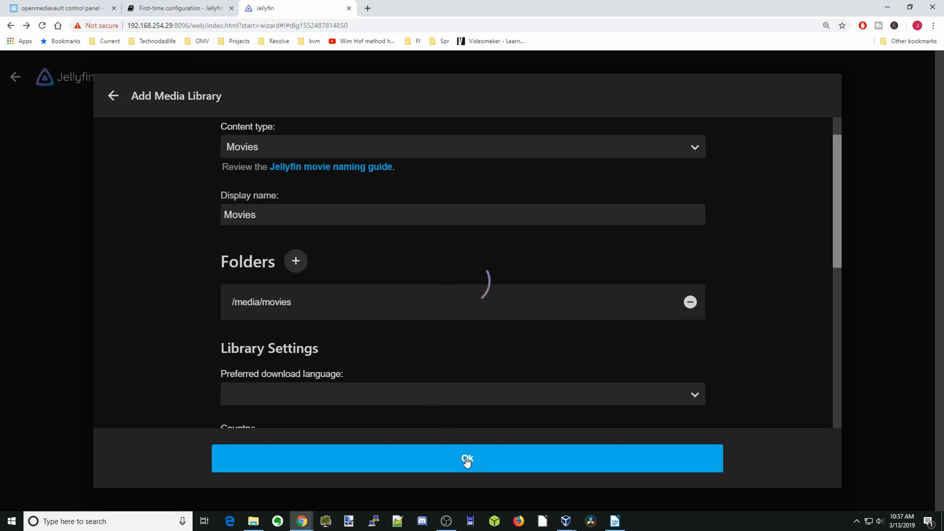
{"action": "left_click", "coordinate": [467, 458]}
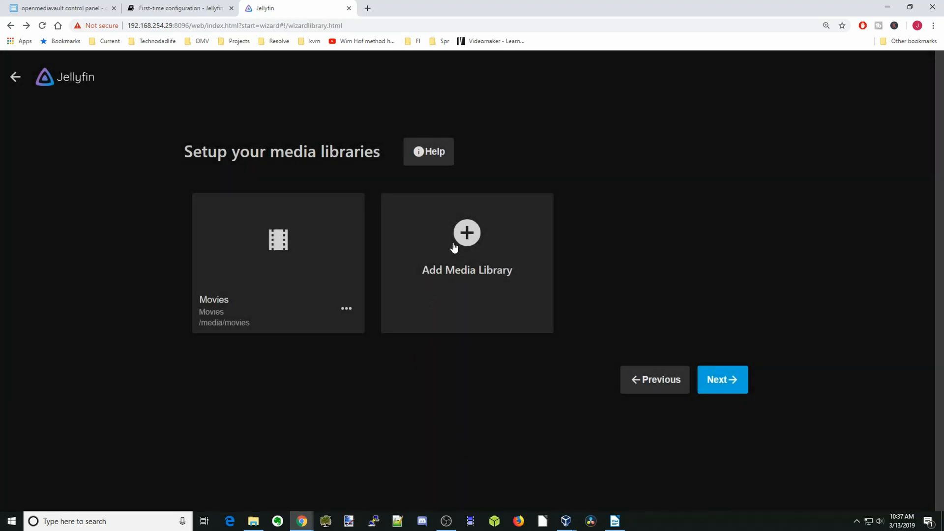
Step: Add a Music library reading from the /media/music folder and save it
{"action": "left_click", "coordinate": [466, 241]}
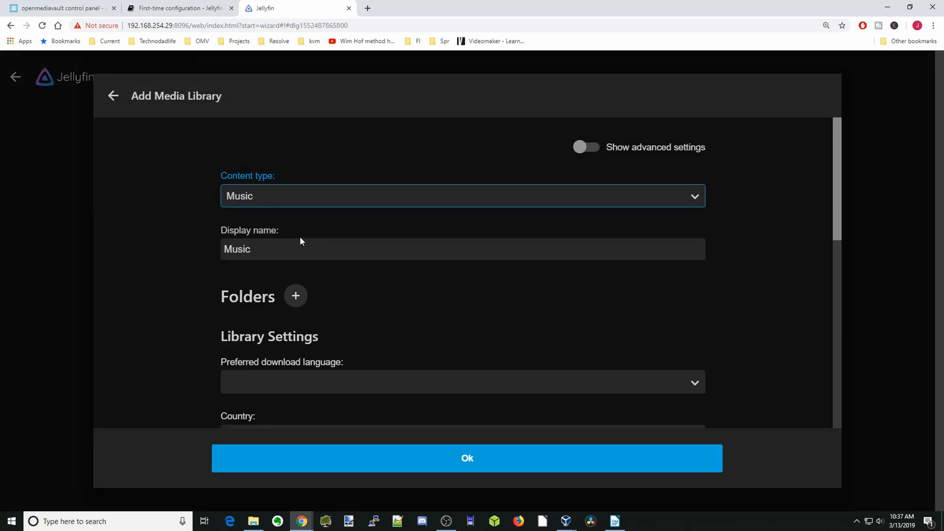
{"action": "mouse_move", "coordinate": [295, 296]}
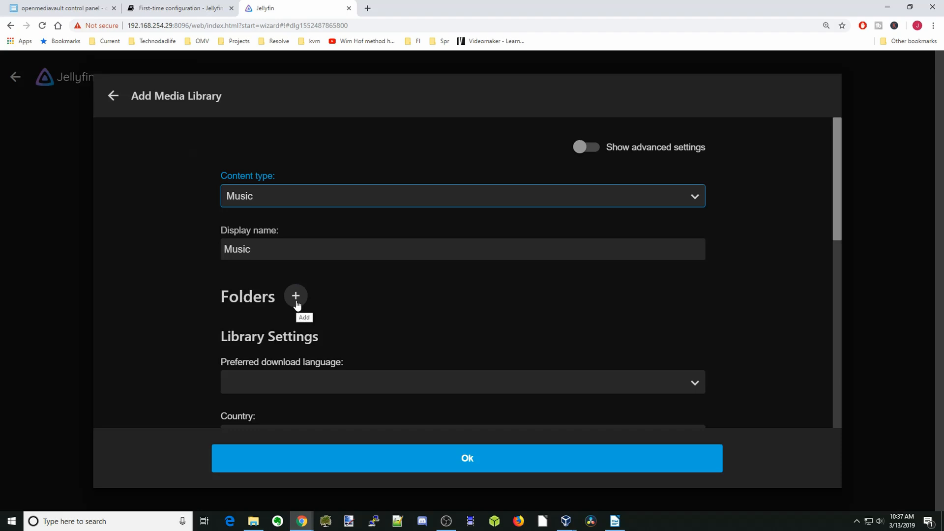
{"action": "left_click", "coordinate": [296, 296]}
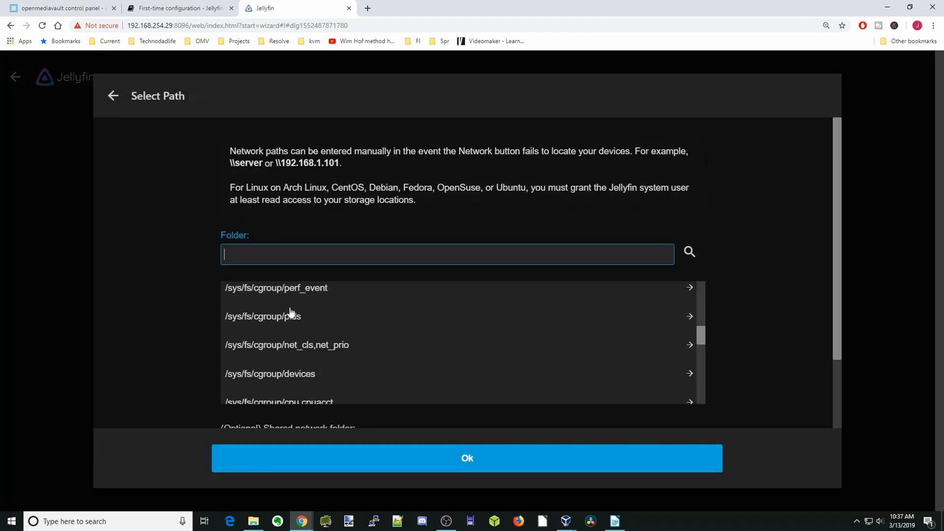
{"action": "type", "text": "/media"}
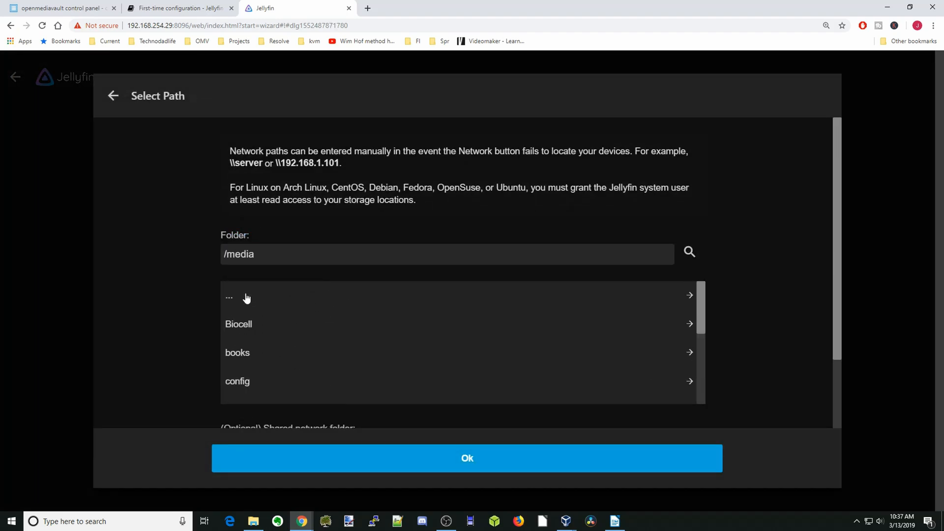
{"action": "scroll", "scroll_direction": "down", "scroll_amount": 3}
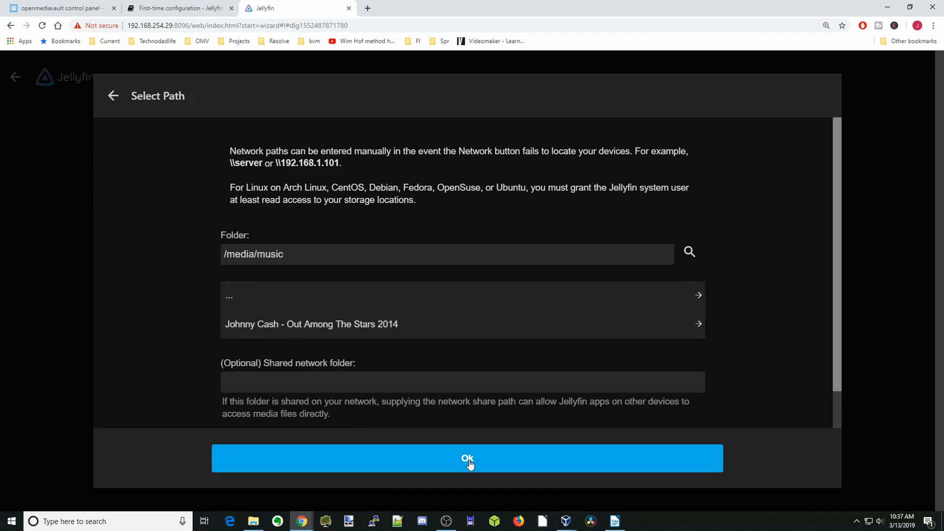
{"action": "left_click", "coordinate": [467, 458]}
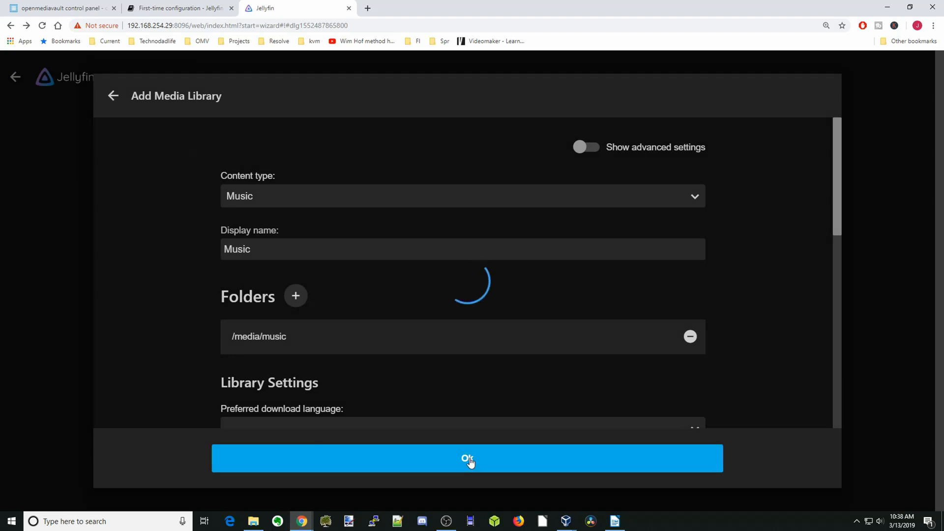
{"action": "left_click", "coordinate": [467, 459]}
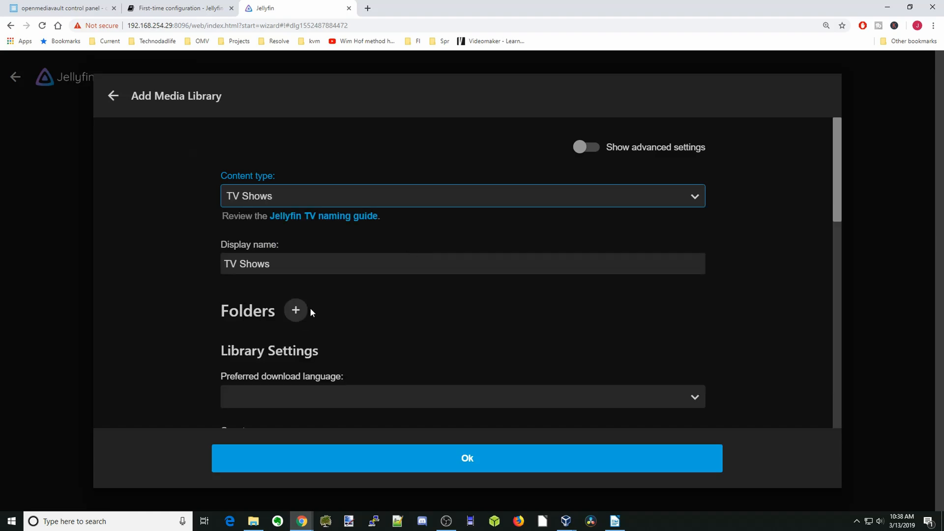
Step: Add a TV Shows library reading from the /media/tv folder and save it
{"action": "left_click", "coordinate": [296, 310]}
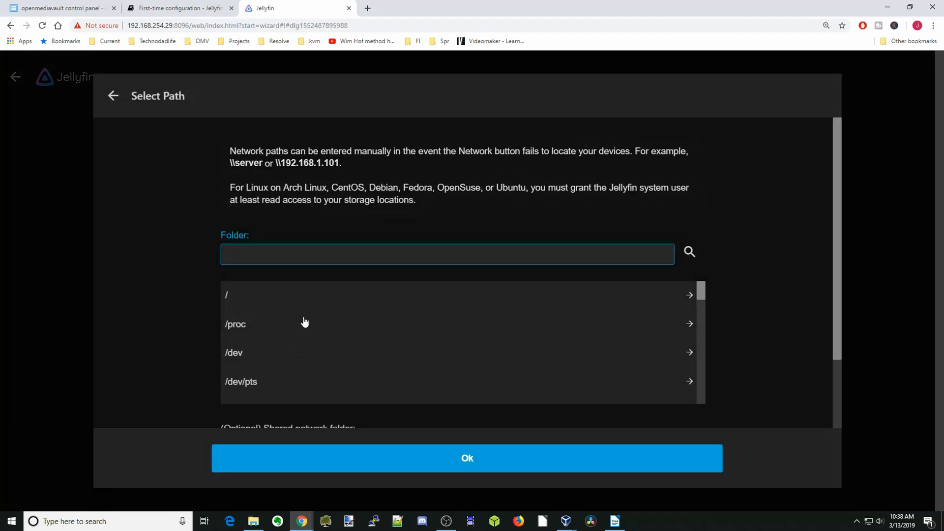
{"action": "scroll", "scroll_direction": "down", "scroll_amount": 3}
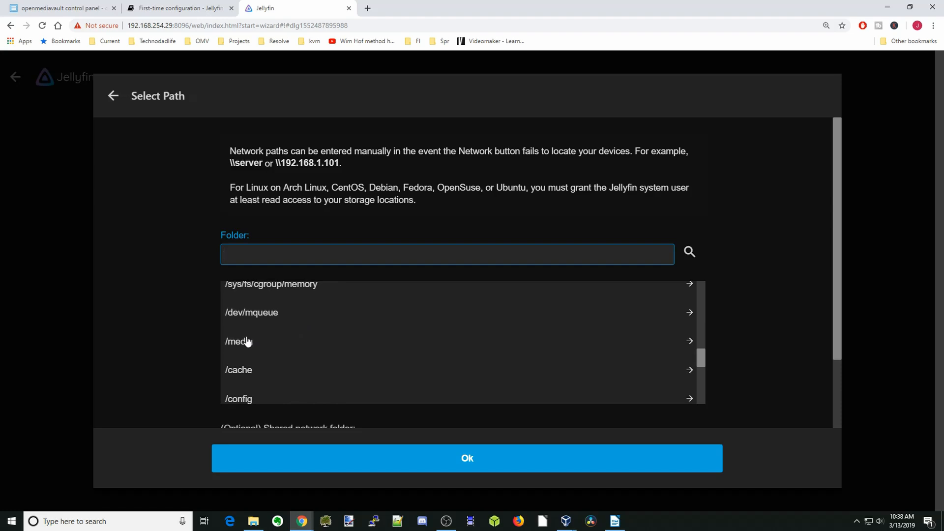
{"action": "left_click", "coordinate": [235, 341]}
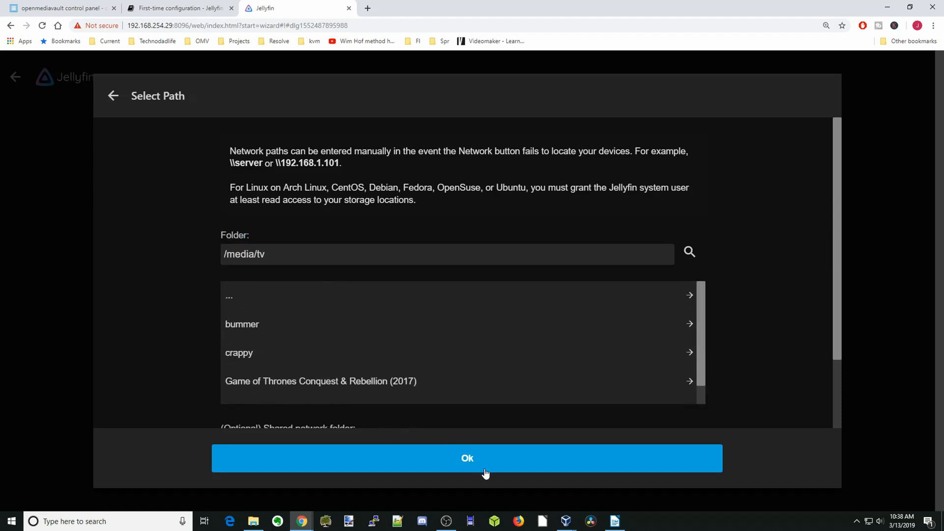
{"action": "left_click", "coordinate": [467, 459]}
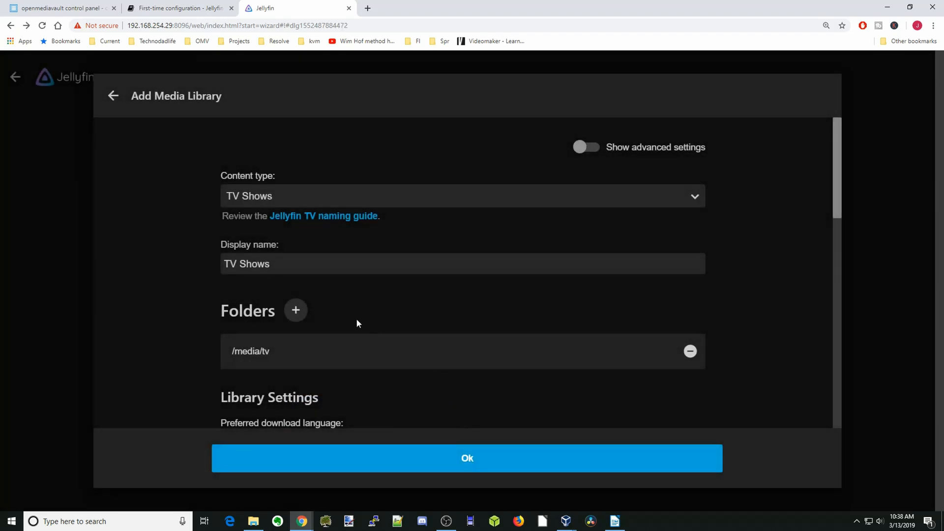
{"action": "left_click", "coordinate": [467, 458]}
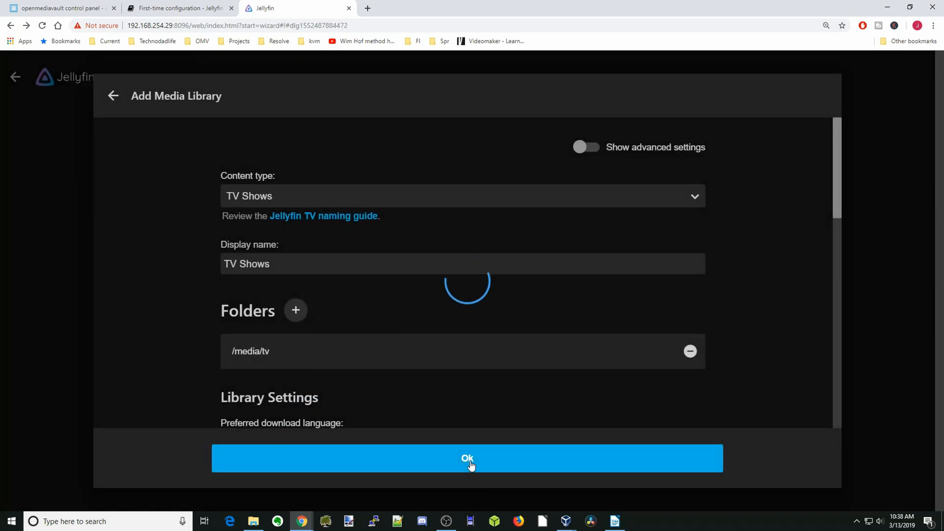
{"action": "left_click", "coordinate": [467, 458]}
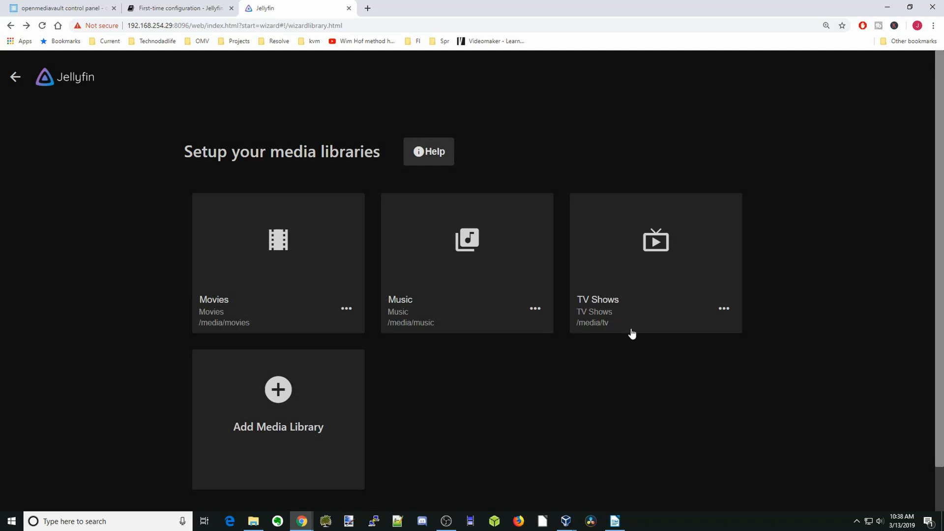
Step: Add a Books library reading from the /media/books folder and save it
{"action": "left_click", "coordinate": [278, 389]}
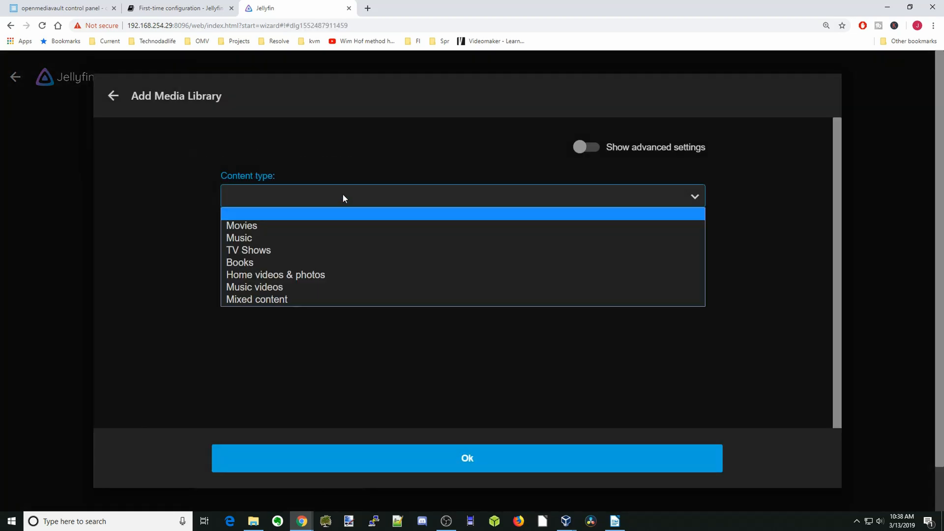
{"action": "left_click", "coordinate": [239, 262]}
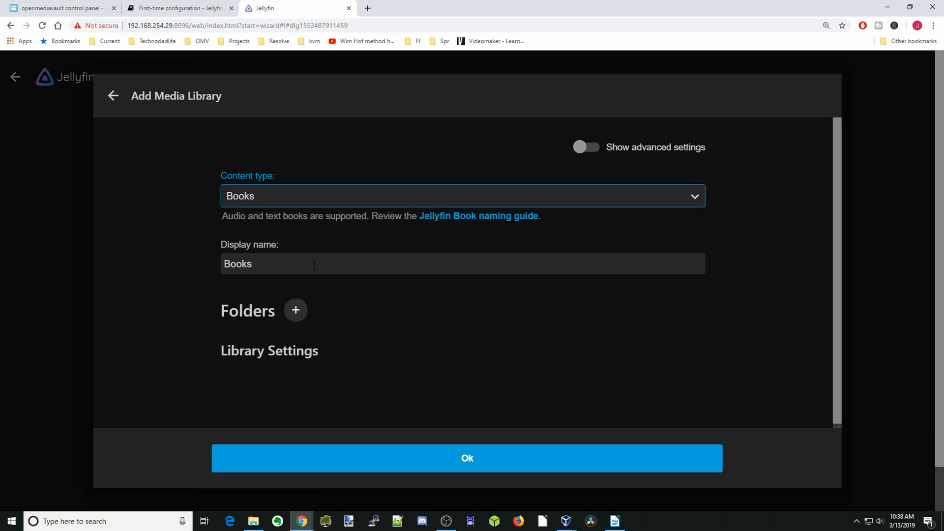
{"action": "left_click", "coordinate": [295, 310]}
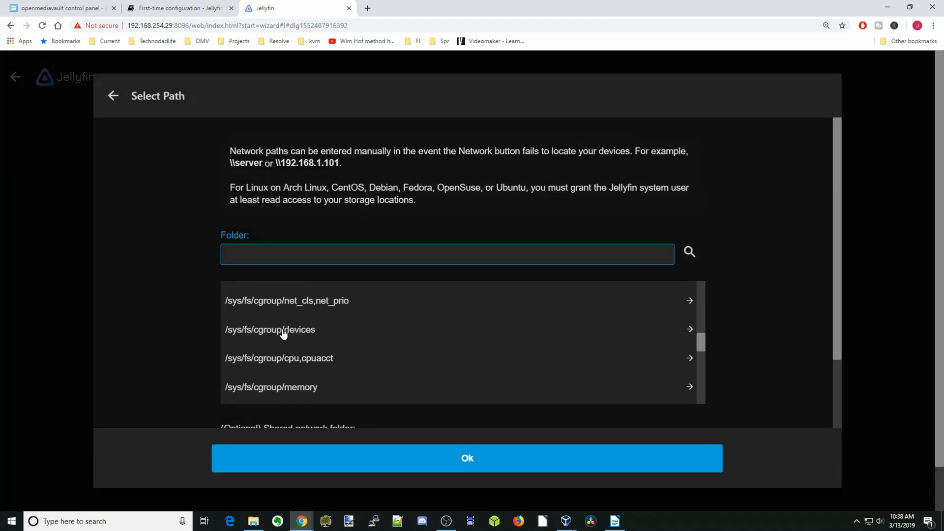
{"action": "type", "text": "/media/books"}
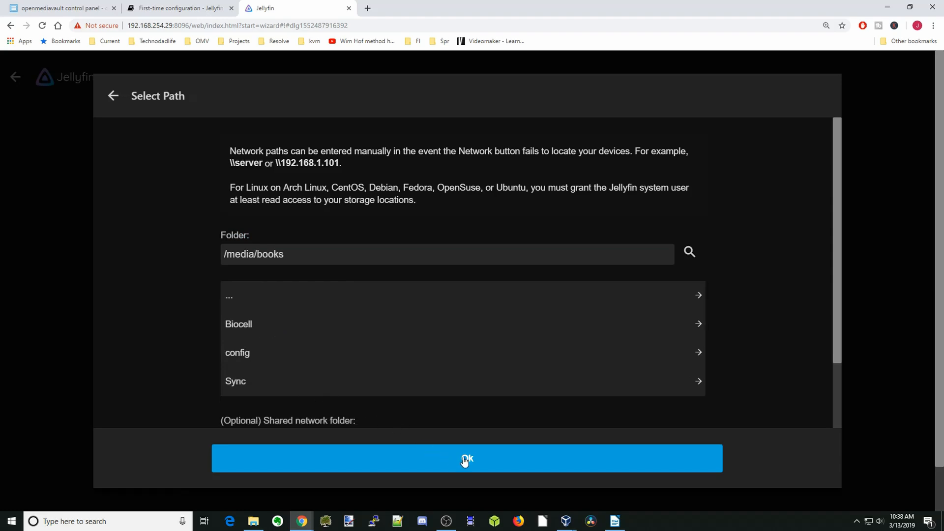
{"action": "left_click", "coordinate": [467, 459]}
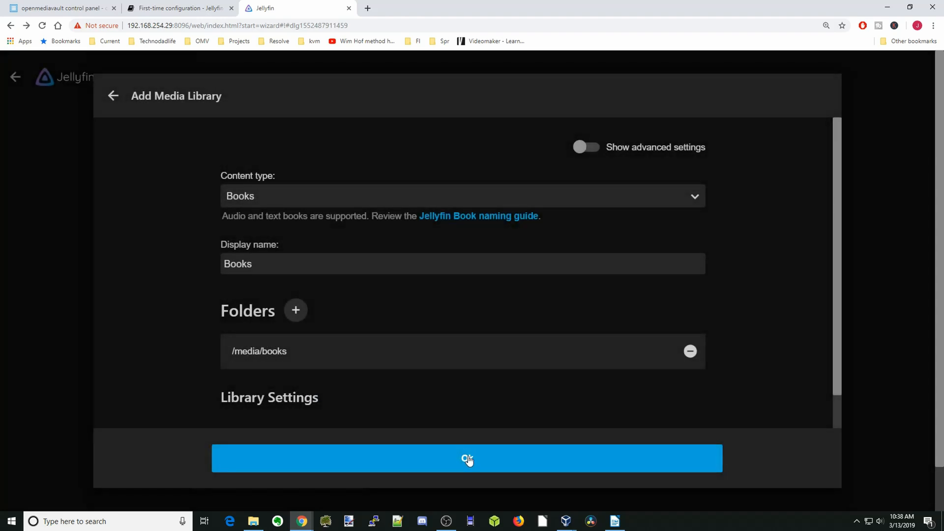
{"action": "left_click", "coordinate": [467, 459]}
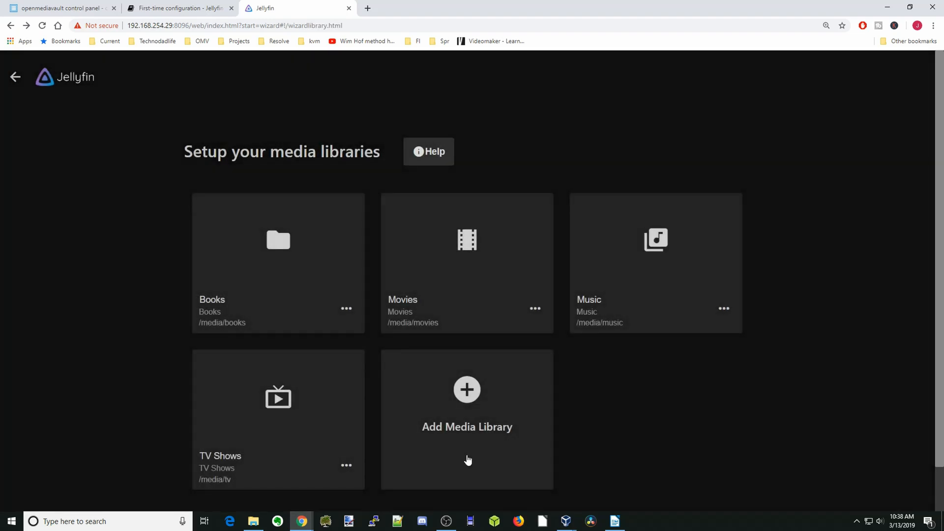
Step: Finish the wizard, keeping English/United States metadata defaults and remote access allowed
{"action": "scroll", "scroll_direction": "down", "scroll_amount": 3}
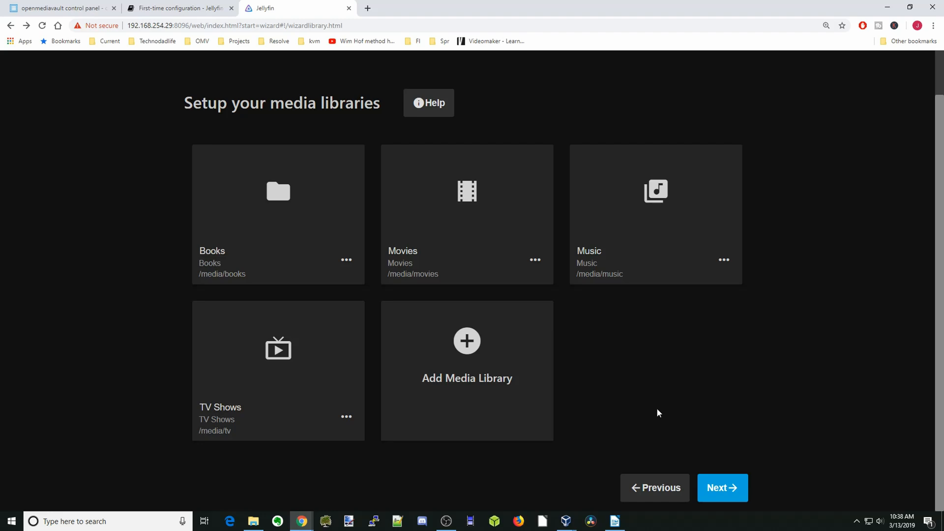
{"action": "left_click", "coordinate": [721, 487]}
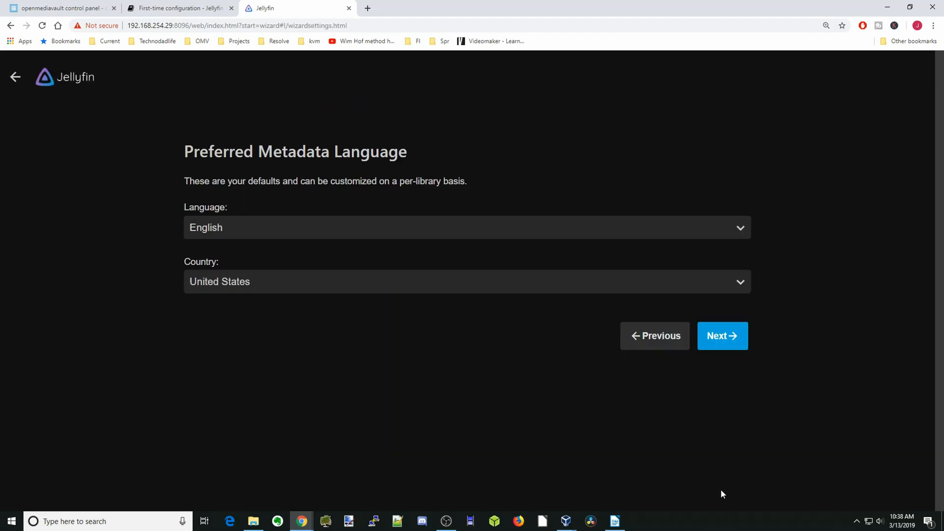
{"action": "mouse_move", "coordinate": [722, 335]}
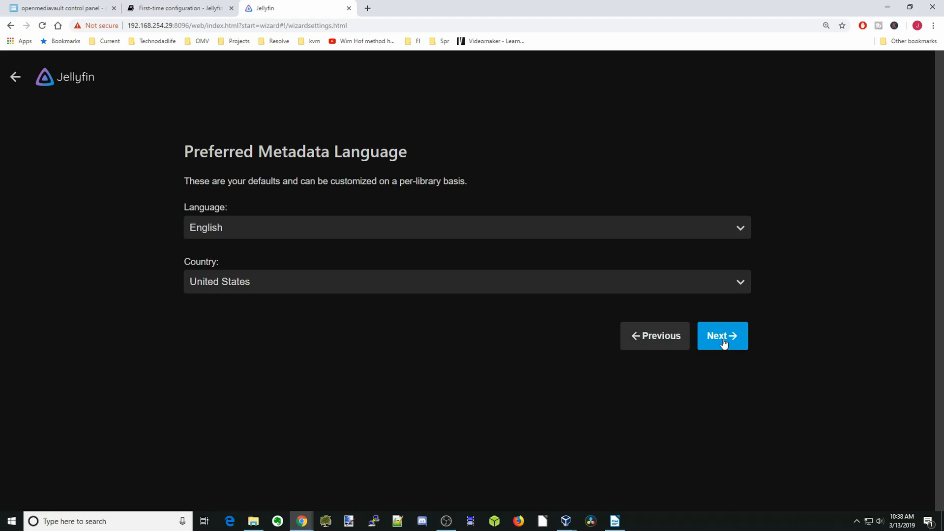
{"action": "left_click", "coordinate": [721, 336]}
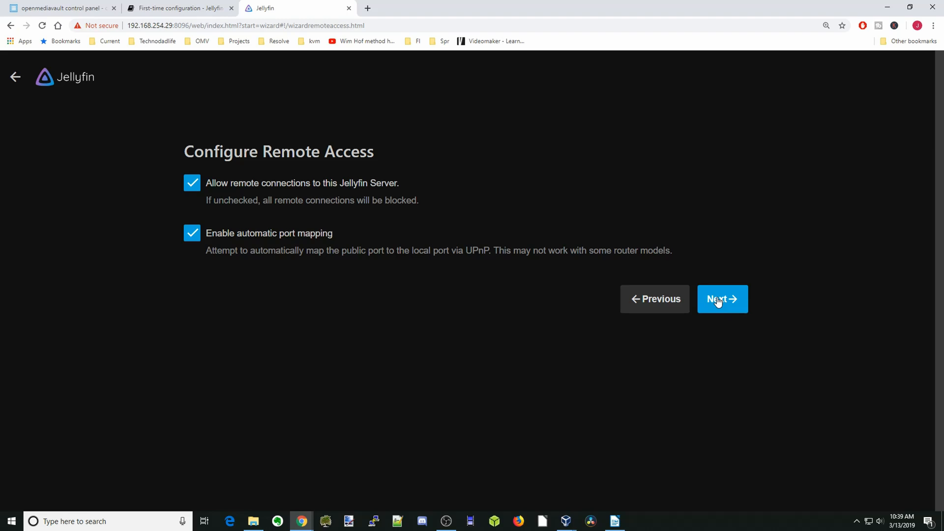
{"action": "left_click", "coordinate": [722, 299]}
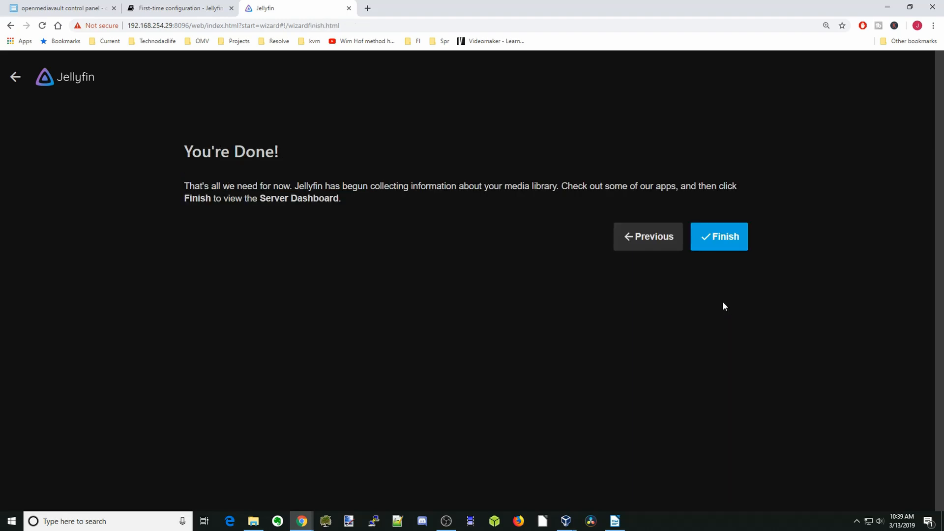
{"action": "mouse_move", "coordinate": [718, 236]}
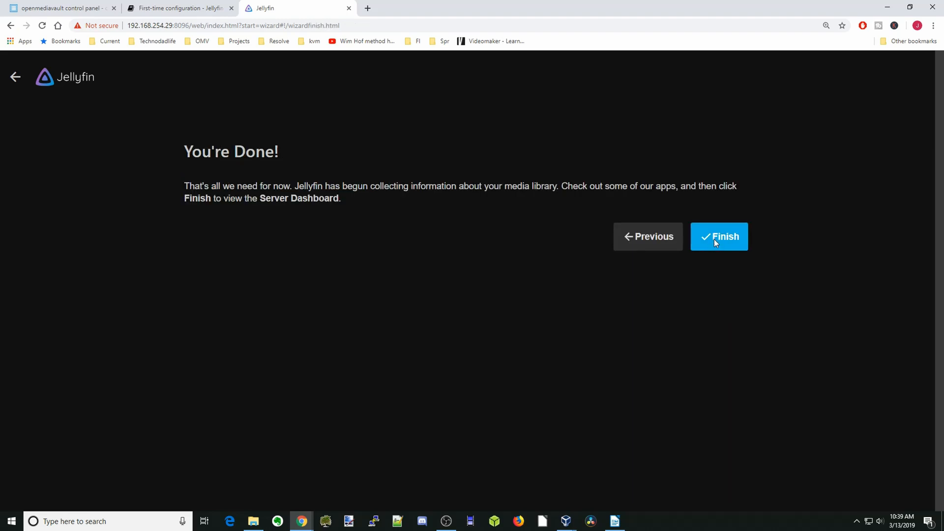
{"action": "left_click", "coordinate": [718, 236]}
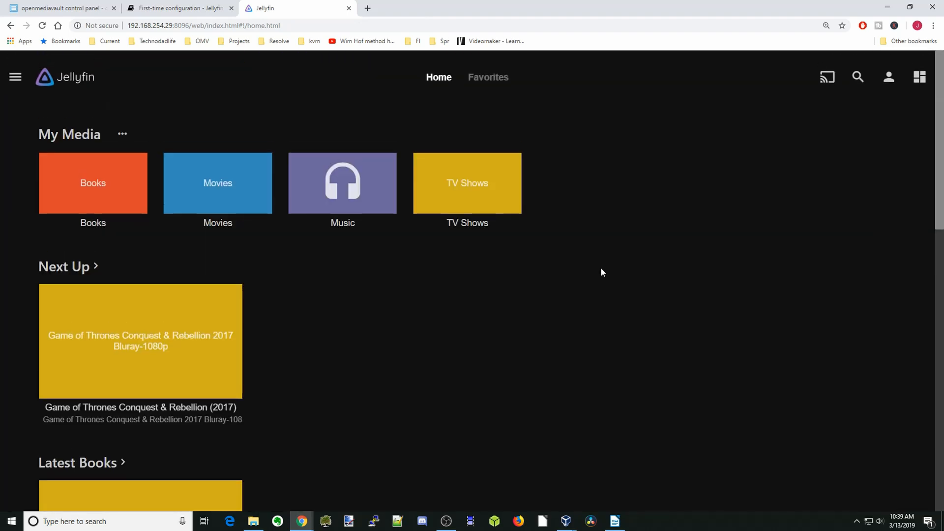
{"action": "mouse_move", "coordinate": [77, 196]}
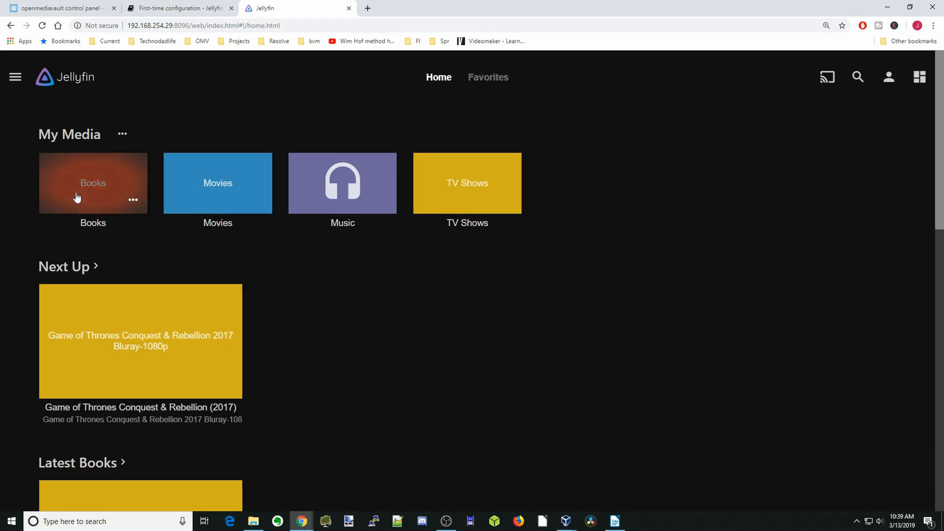
Step: Browse the Books and TV Shows libraries, then return to the Jellyfin home screen
{"action": "left_click", "coordinate": [93, 183]}
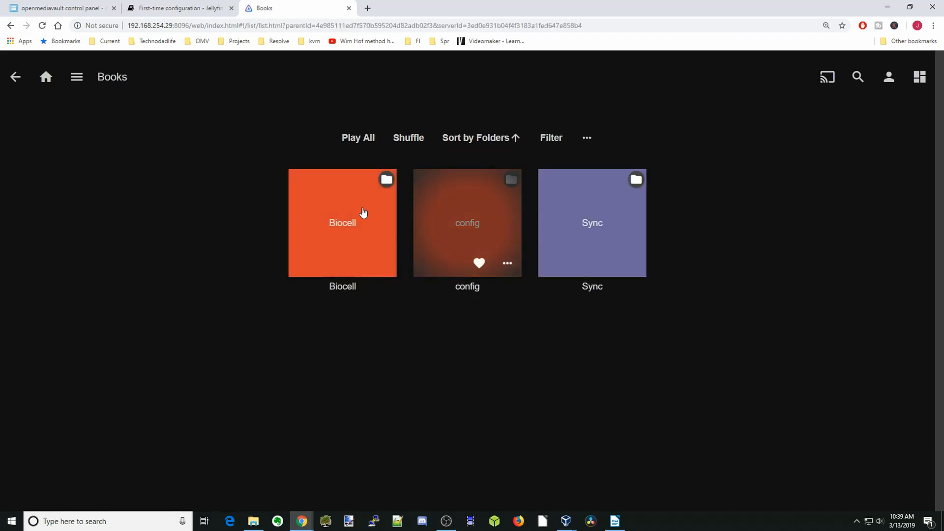
{"action": "mouse_move", "coordinate": [15, 32]}
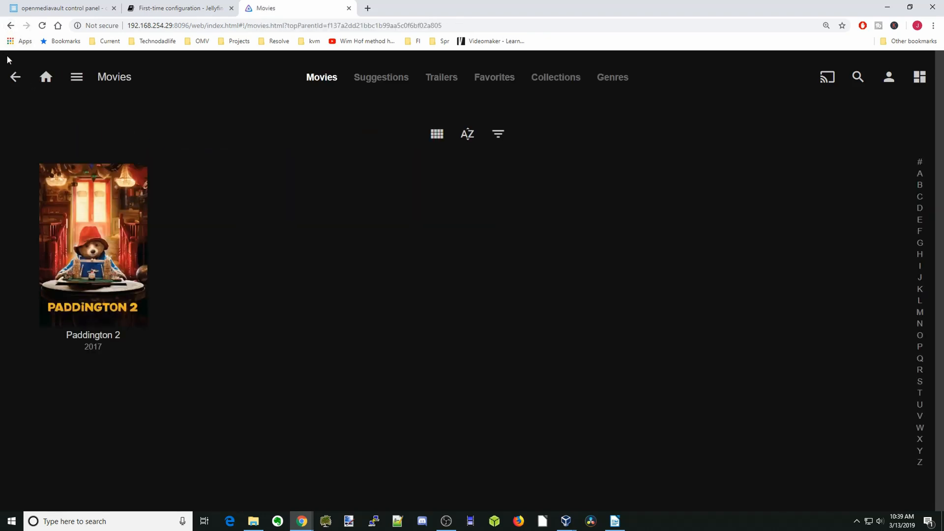
{"action": "mouse_move", "coordinate": [252, 260]}
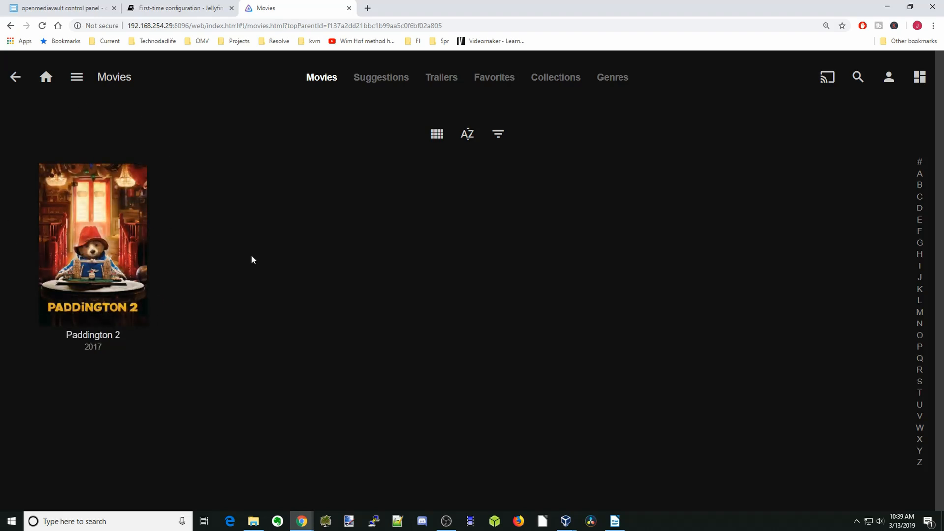
{"action": "mouse_move", "coordinate": [245, 254]}
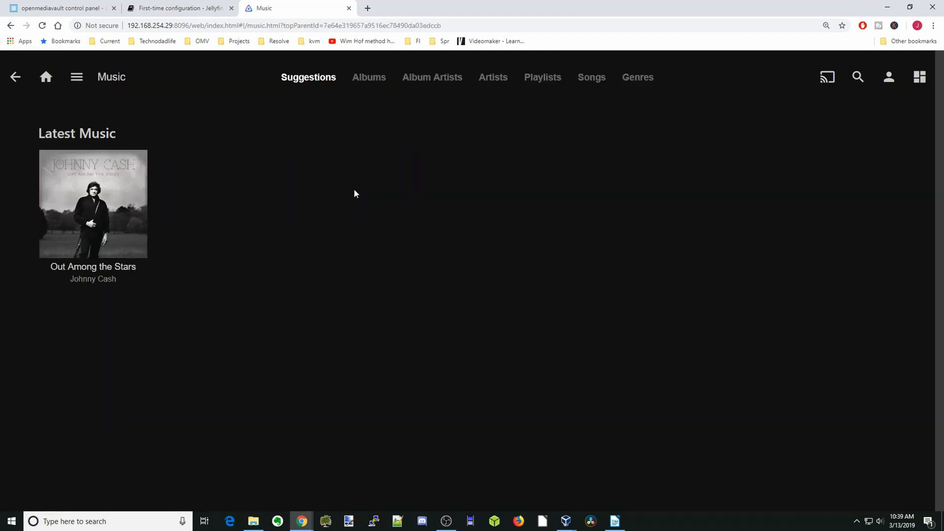
{"action": "mouse_move", "coordinate": [343, 194]}
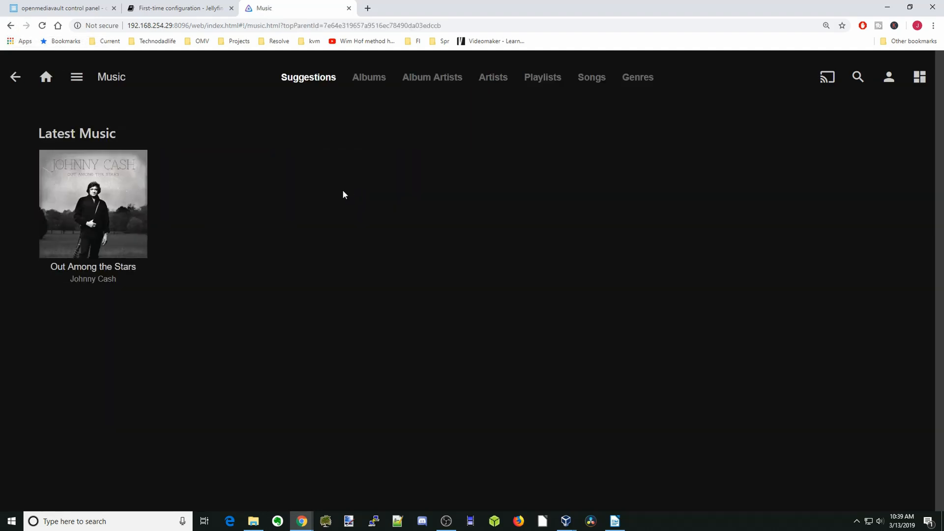
{"action": "left_click", "coordinate": [11, 25]}
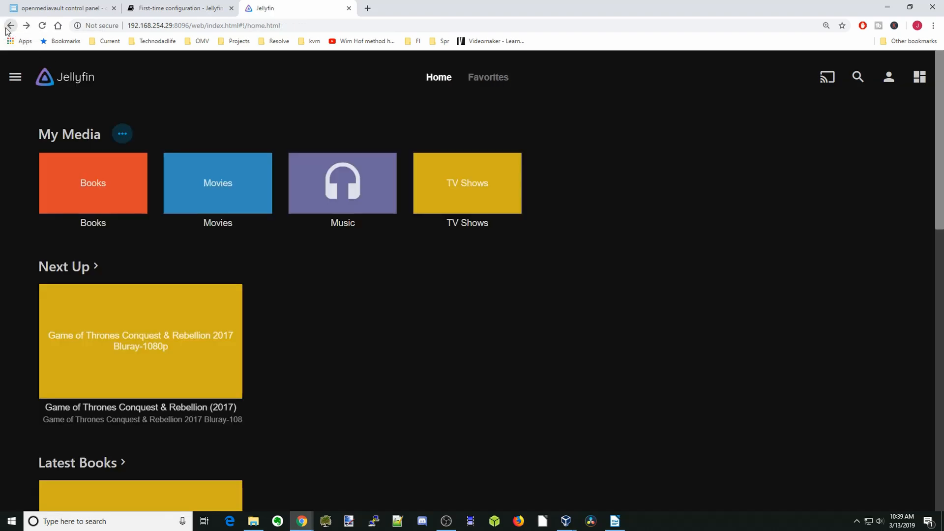
{"action": "left_click", "coordinate": [466, 183]}
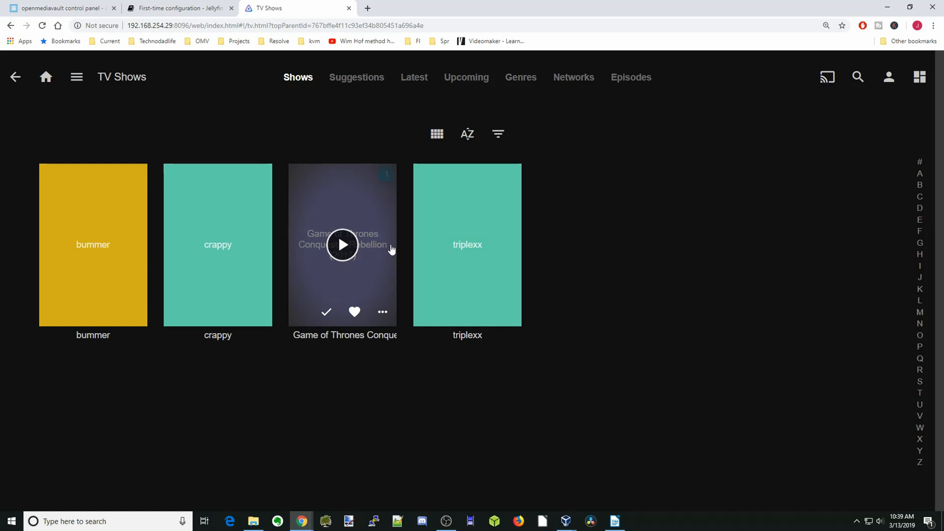
{"action": "mouse_move", "coordinate": [217, 244]}
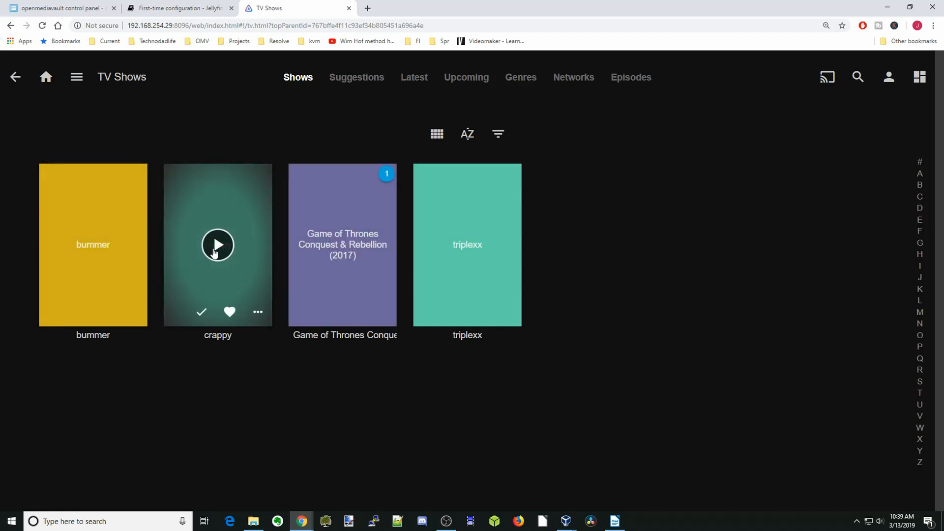
{"action": "mouse_move", "coordinate": [343, 293]}
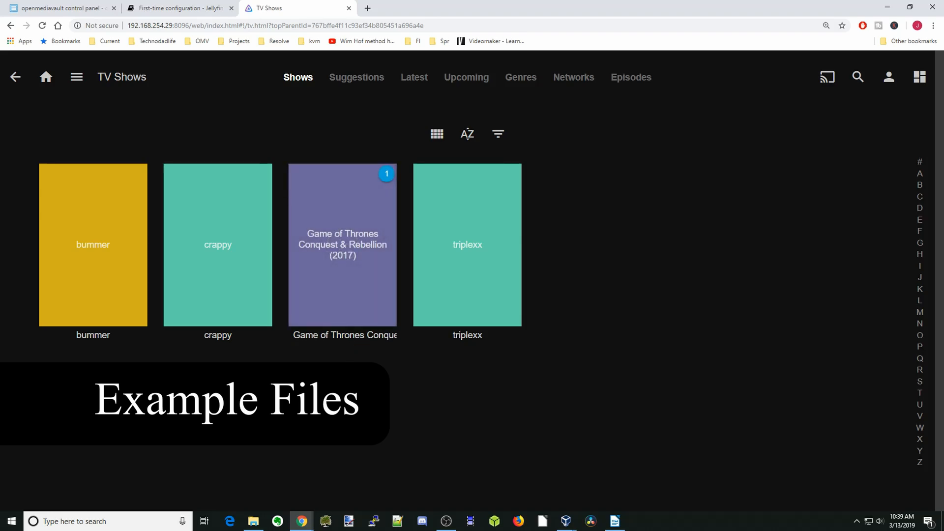
{"action": "left_click", "coordinate": [45, 77]}
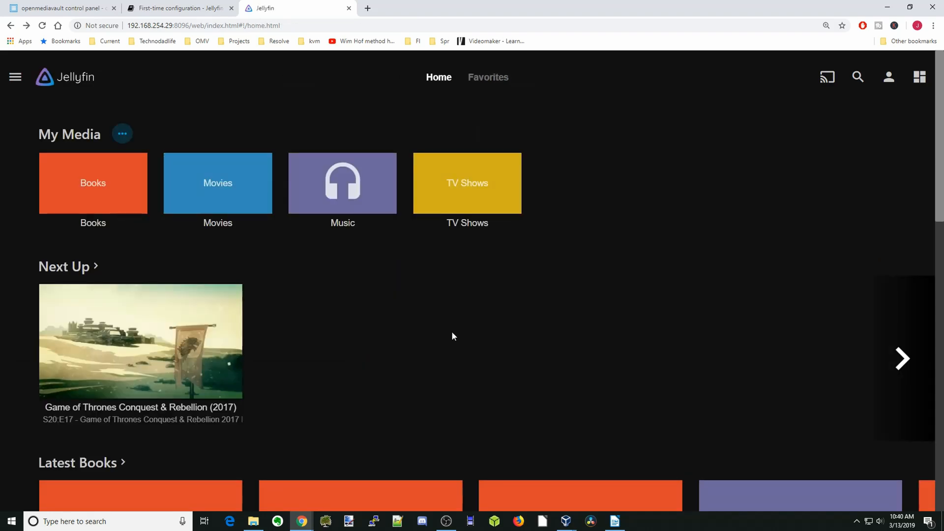